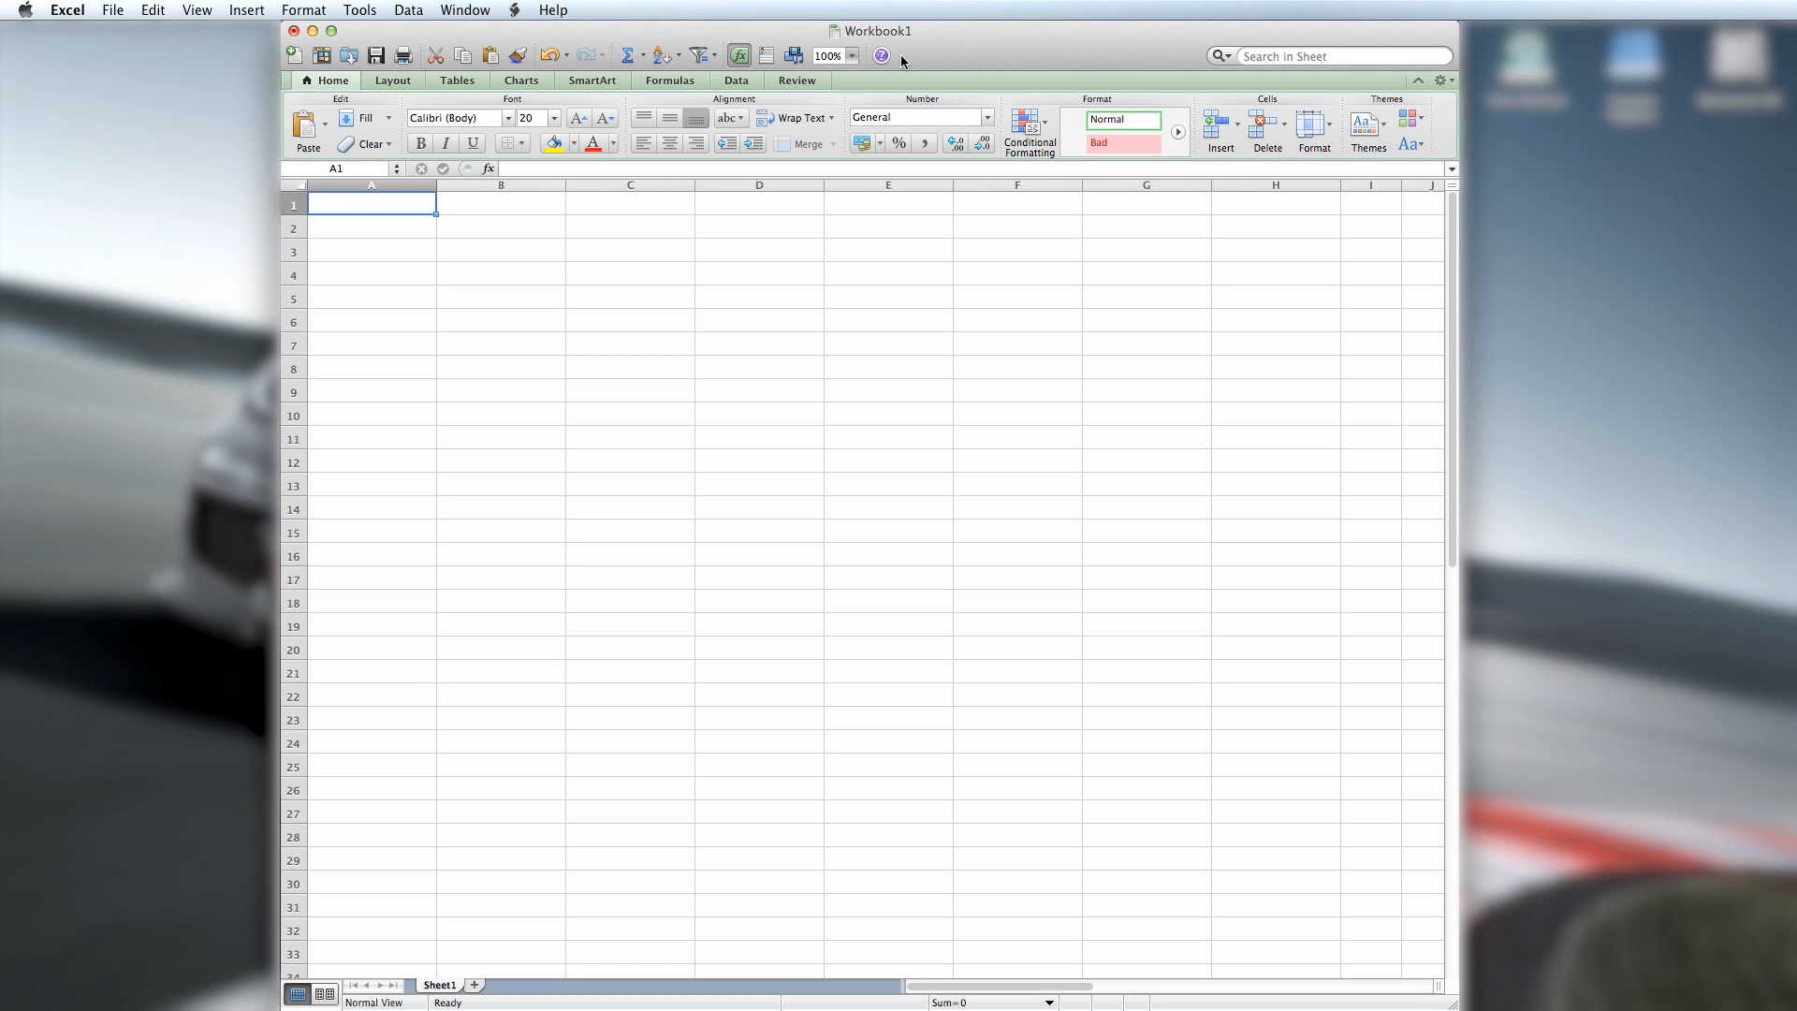
mouse_move(360, 206)
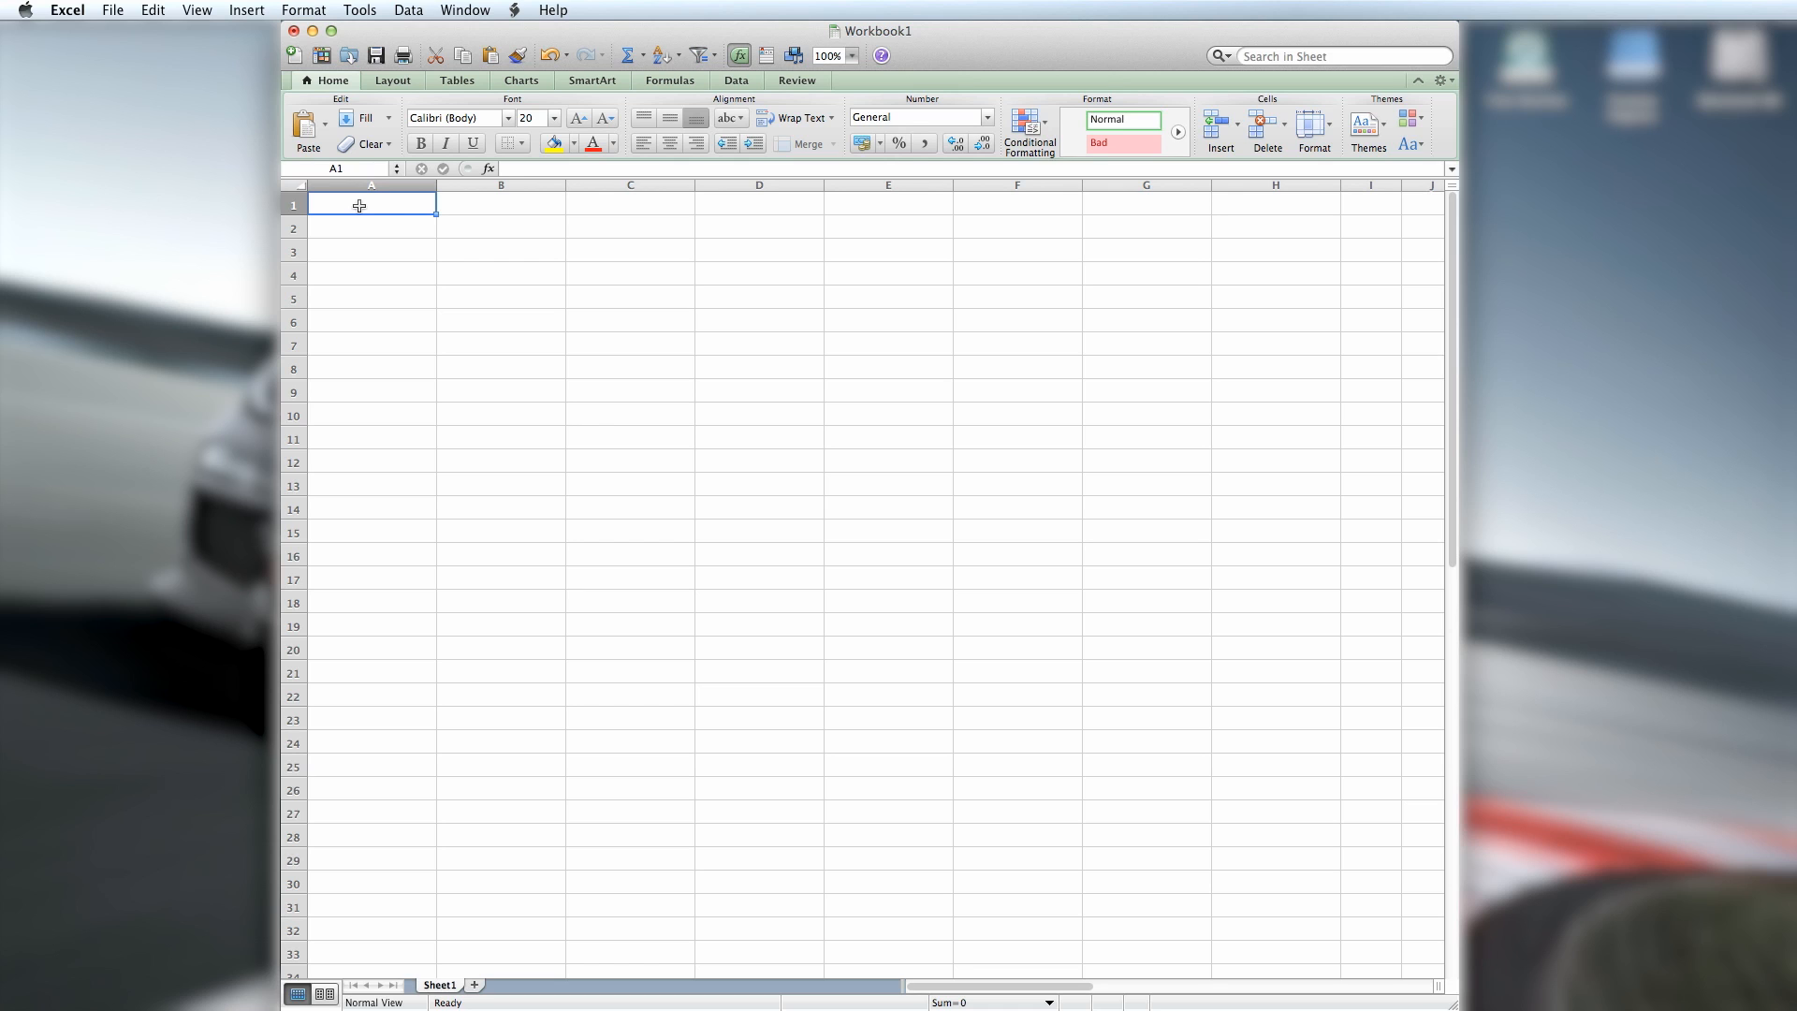
Enter the headings First Name, Last Name and Numbers in row 1, then begin the first contact entry.
text(First Name)
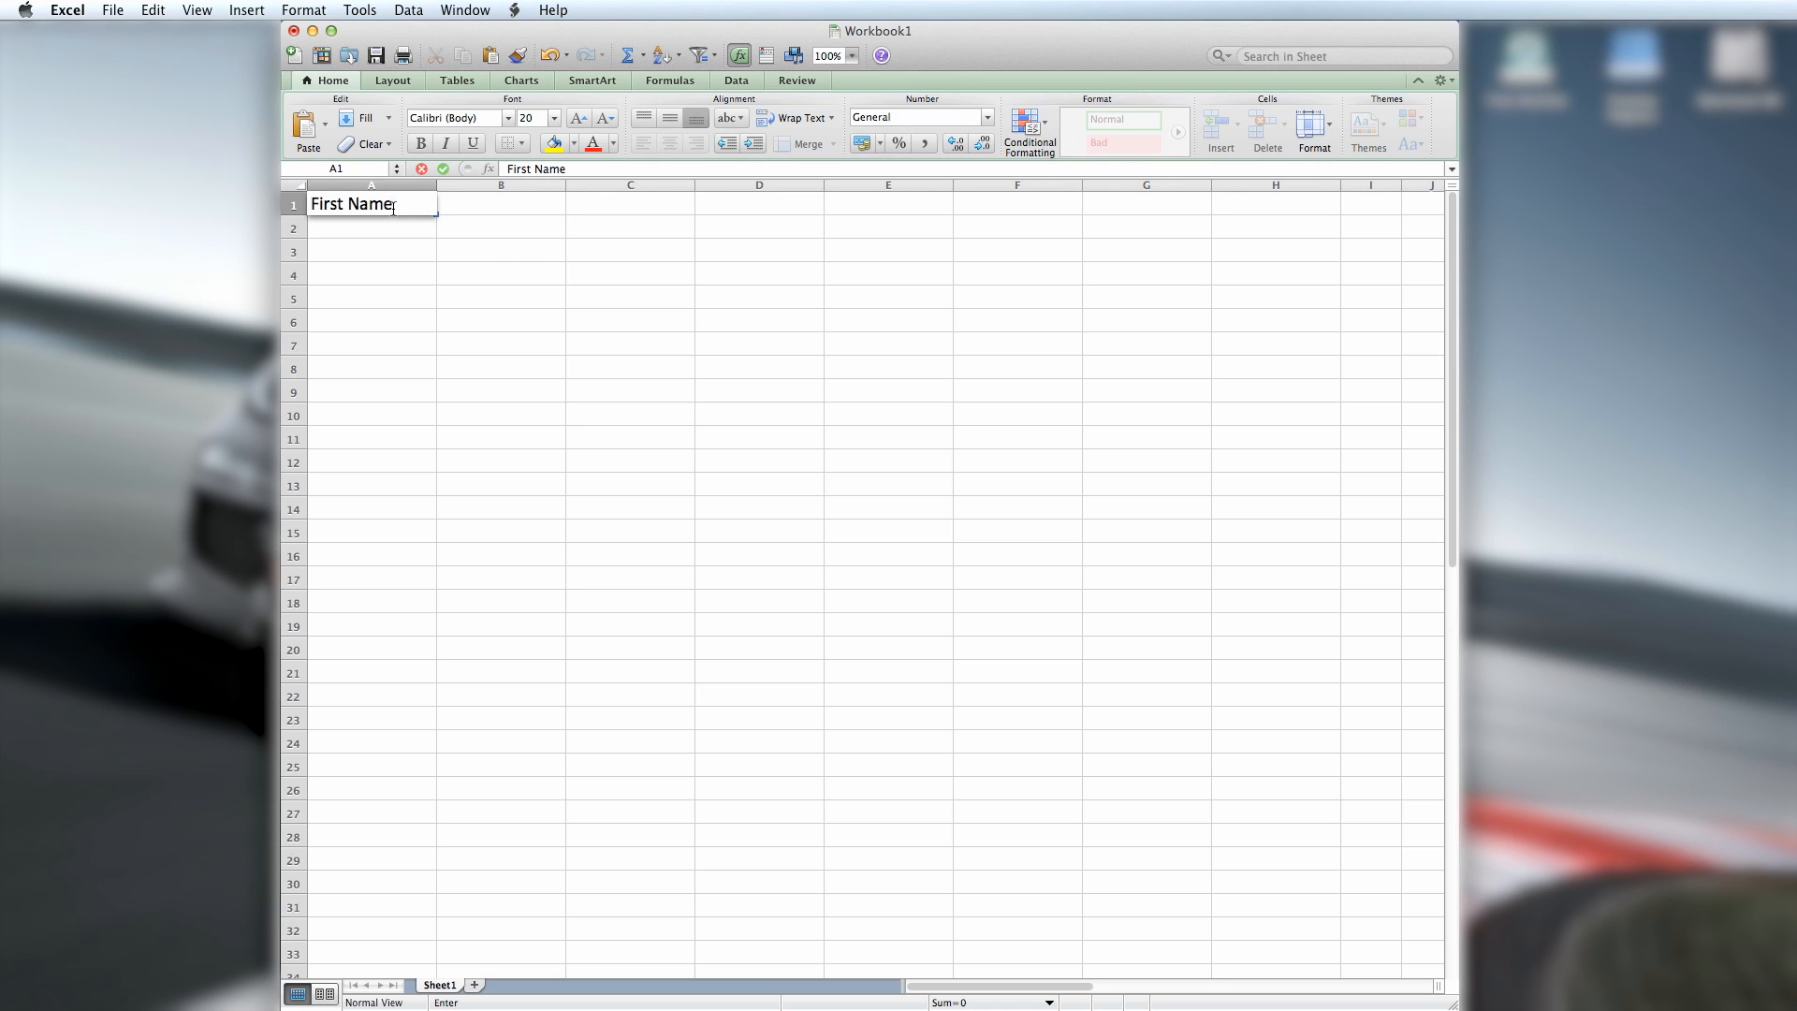
click(502, 202)
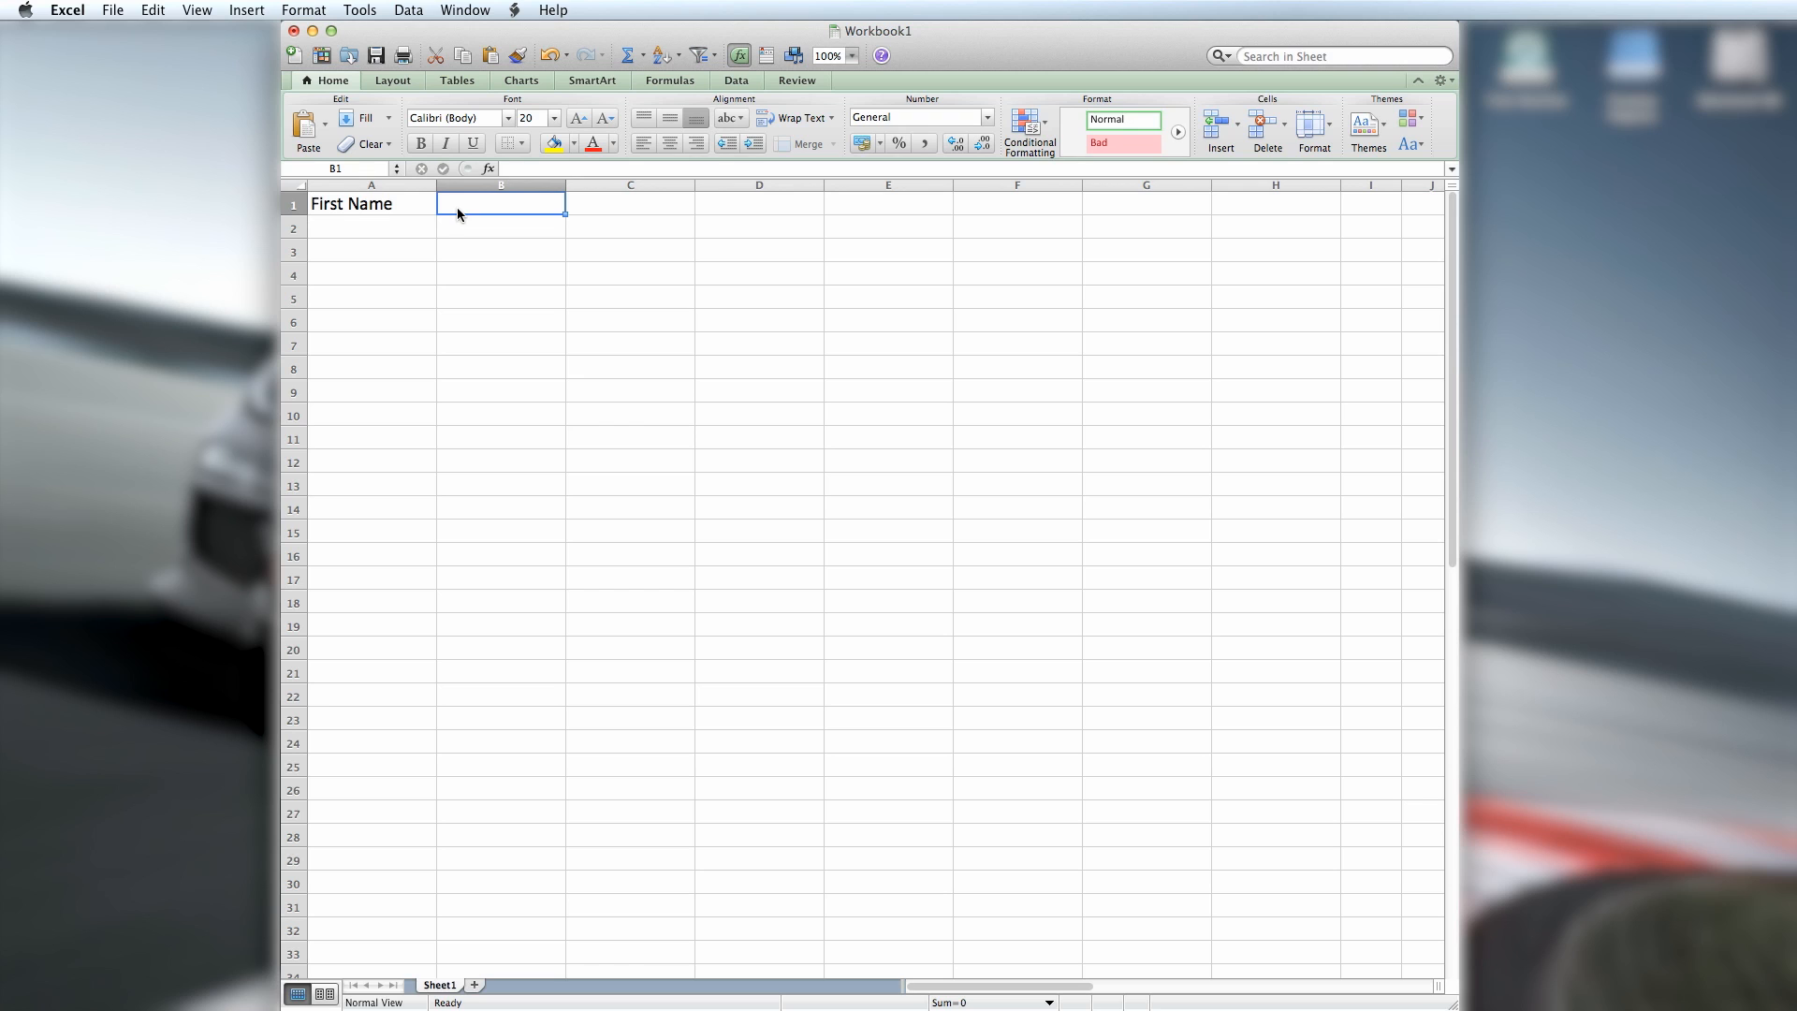
text(Last Name)
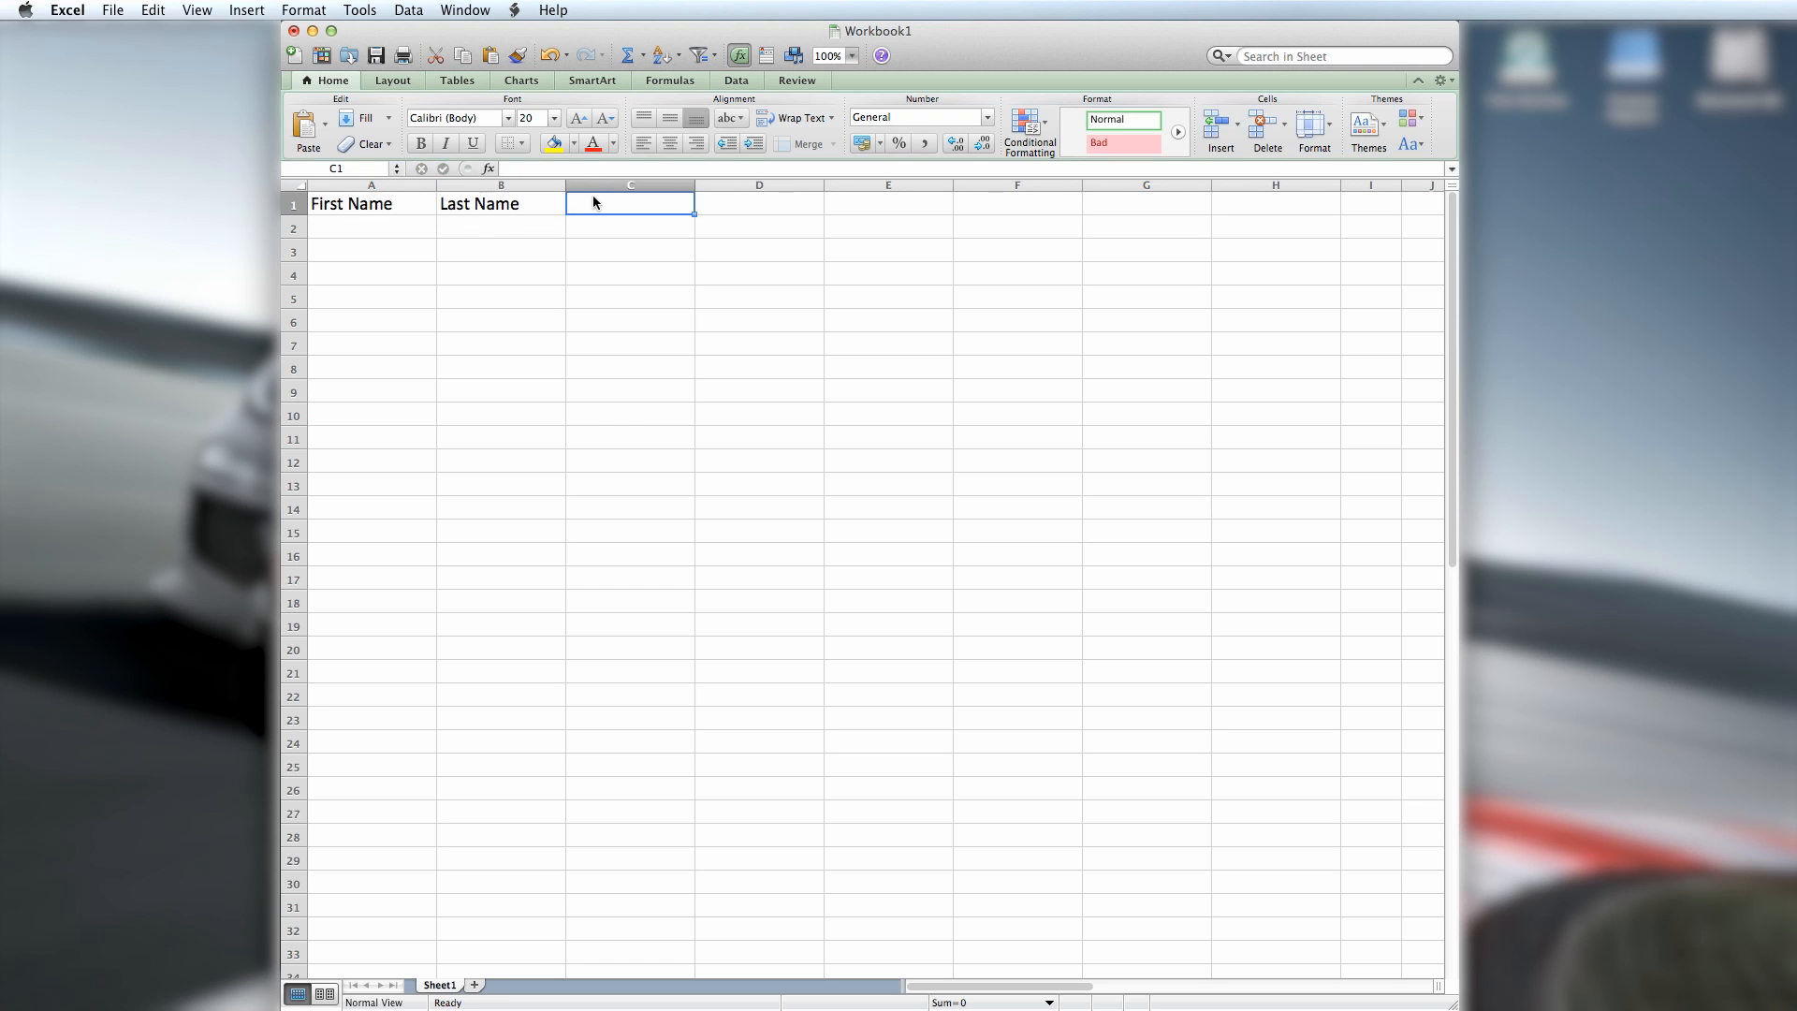
text(Numbers)
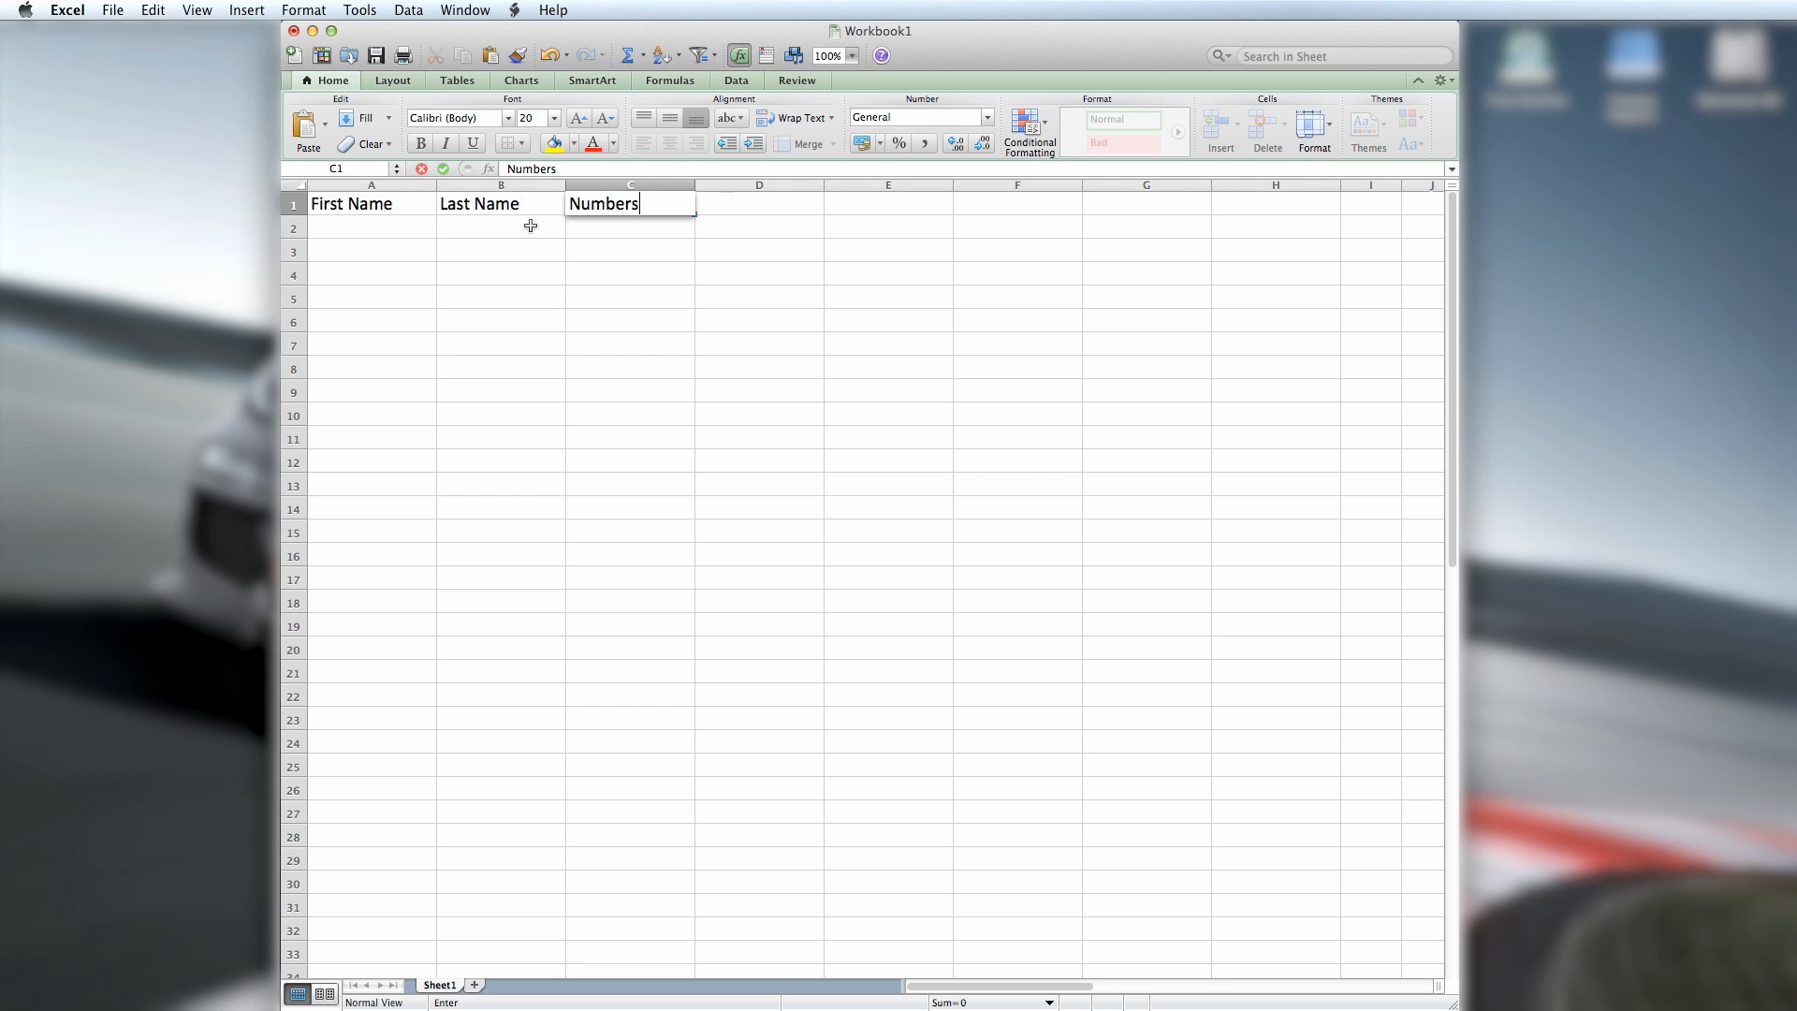
click(500, 344)
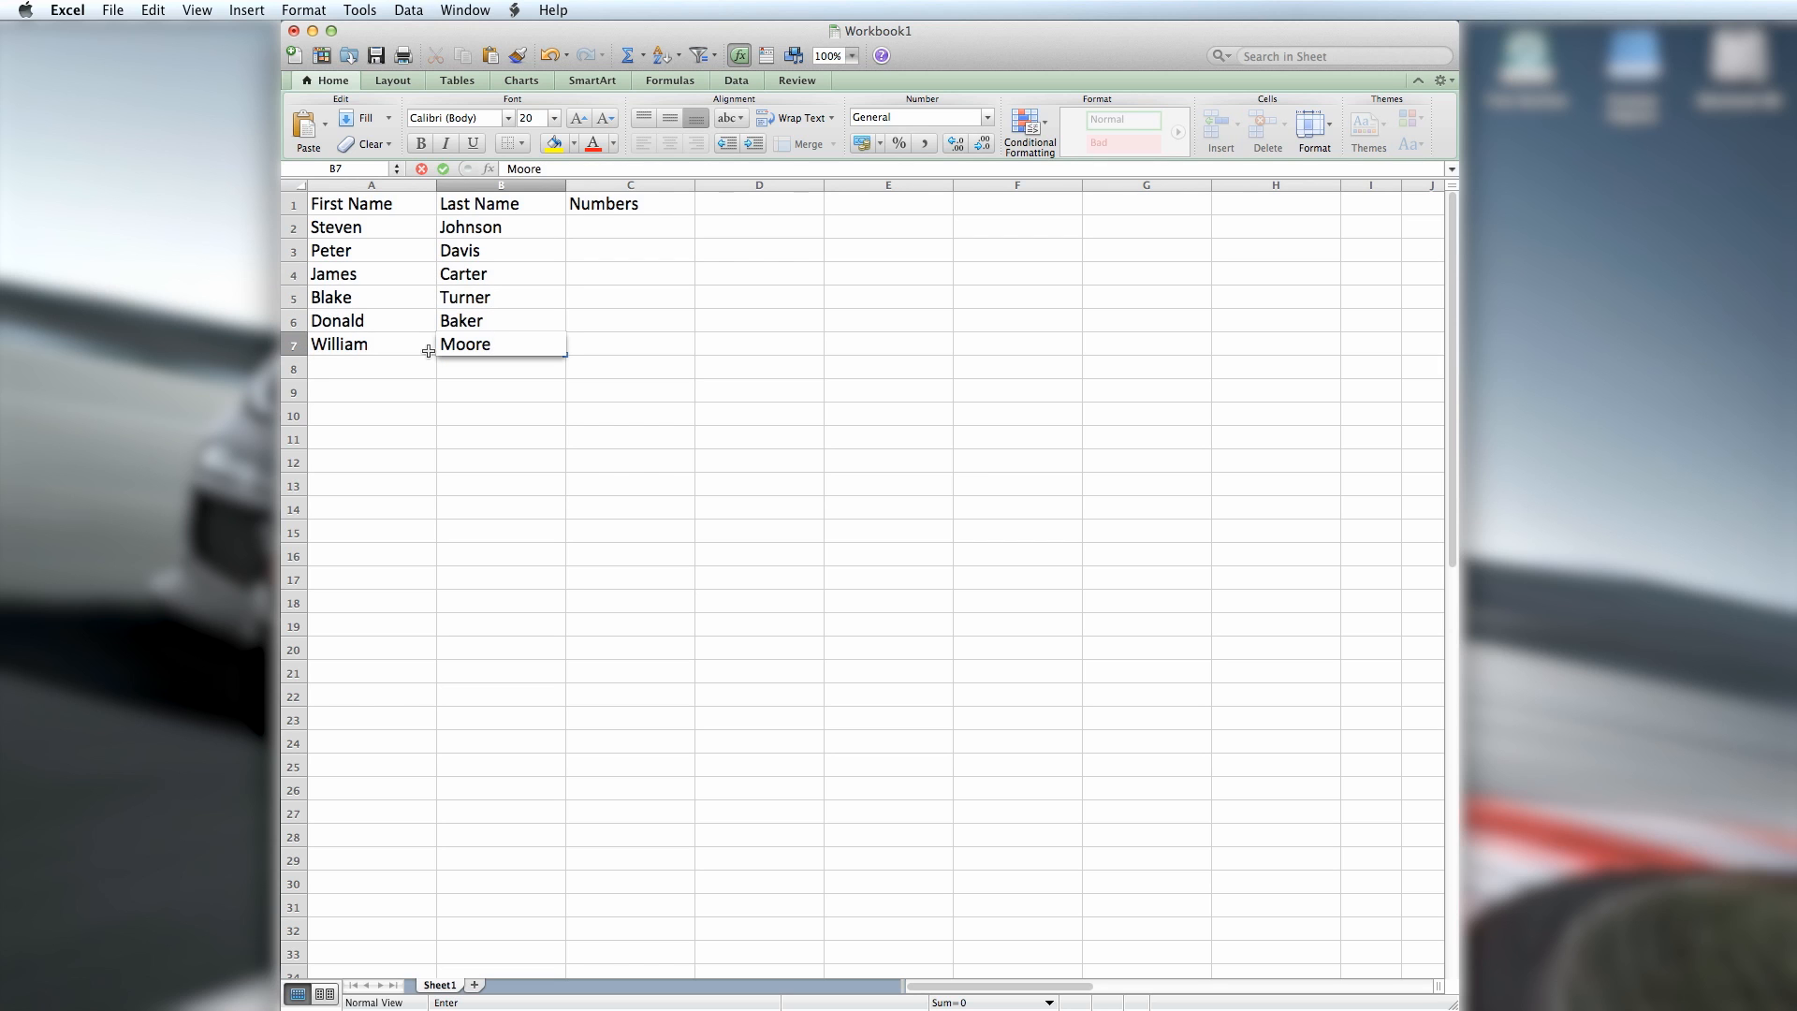
Enter the six contacts' first names, last names and nine-digit mobile numbers in rows 2–7.
text(04)
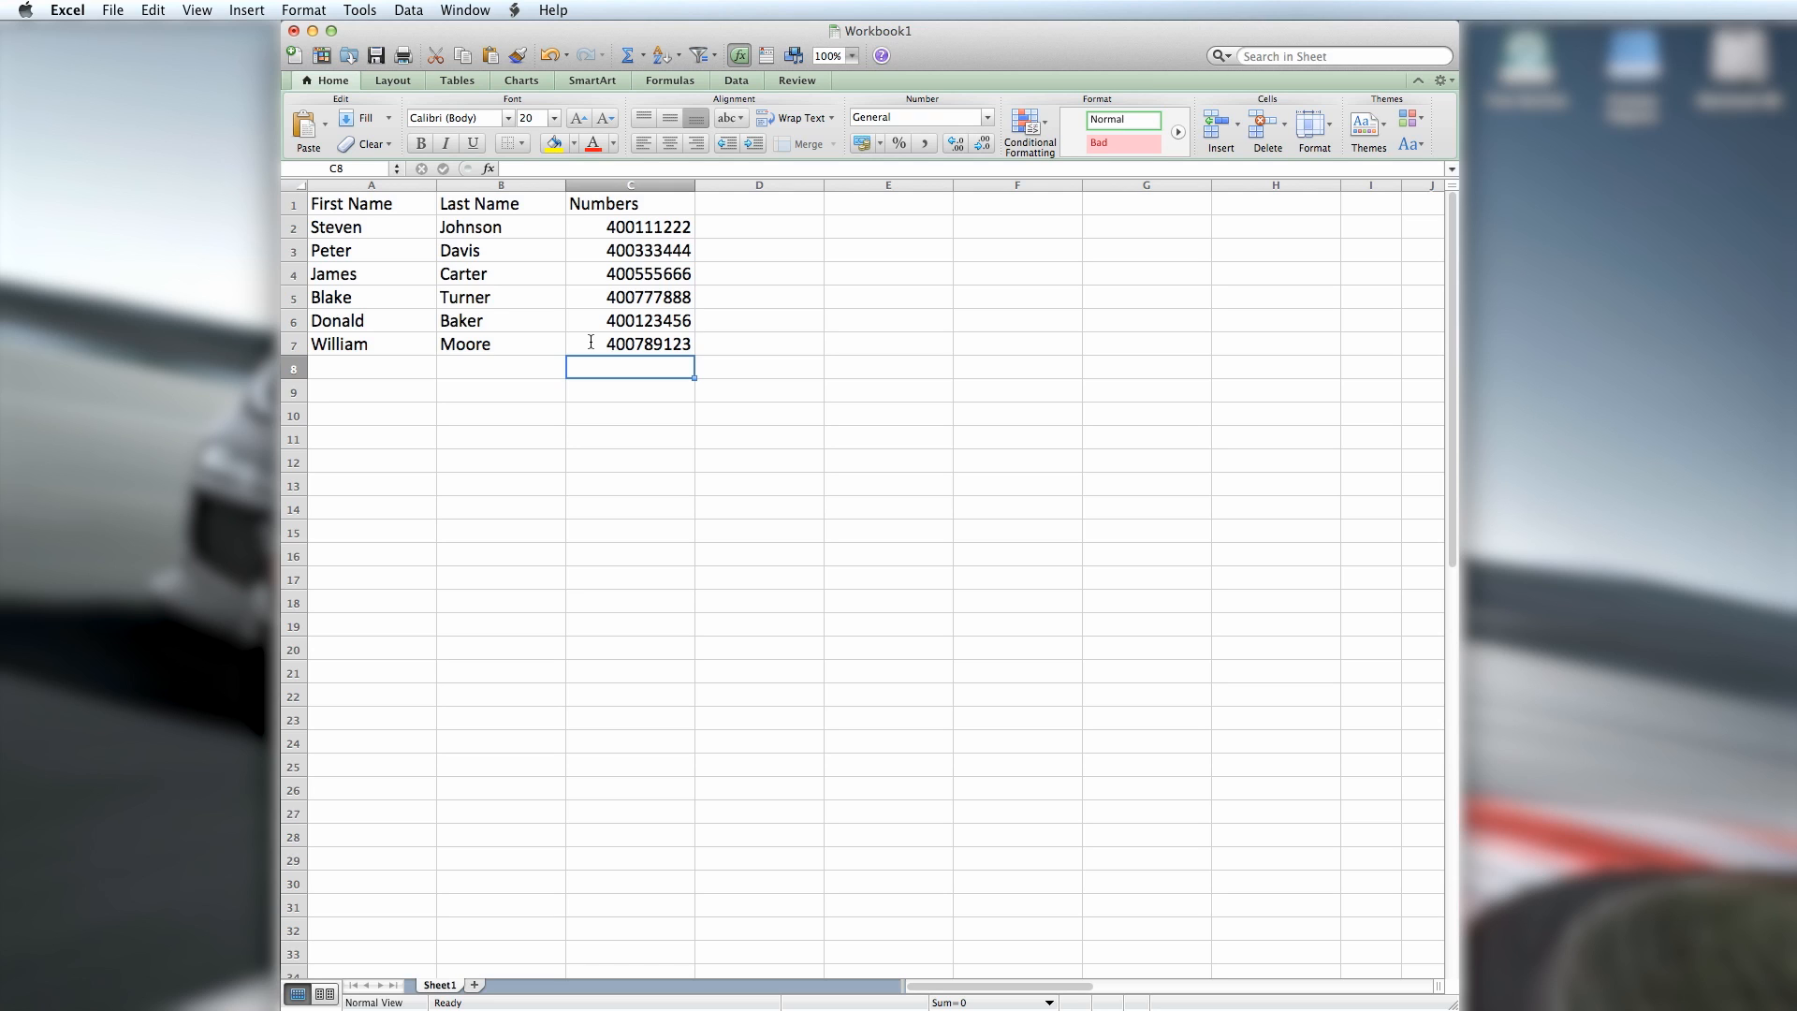
mouse_move(719, 242)
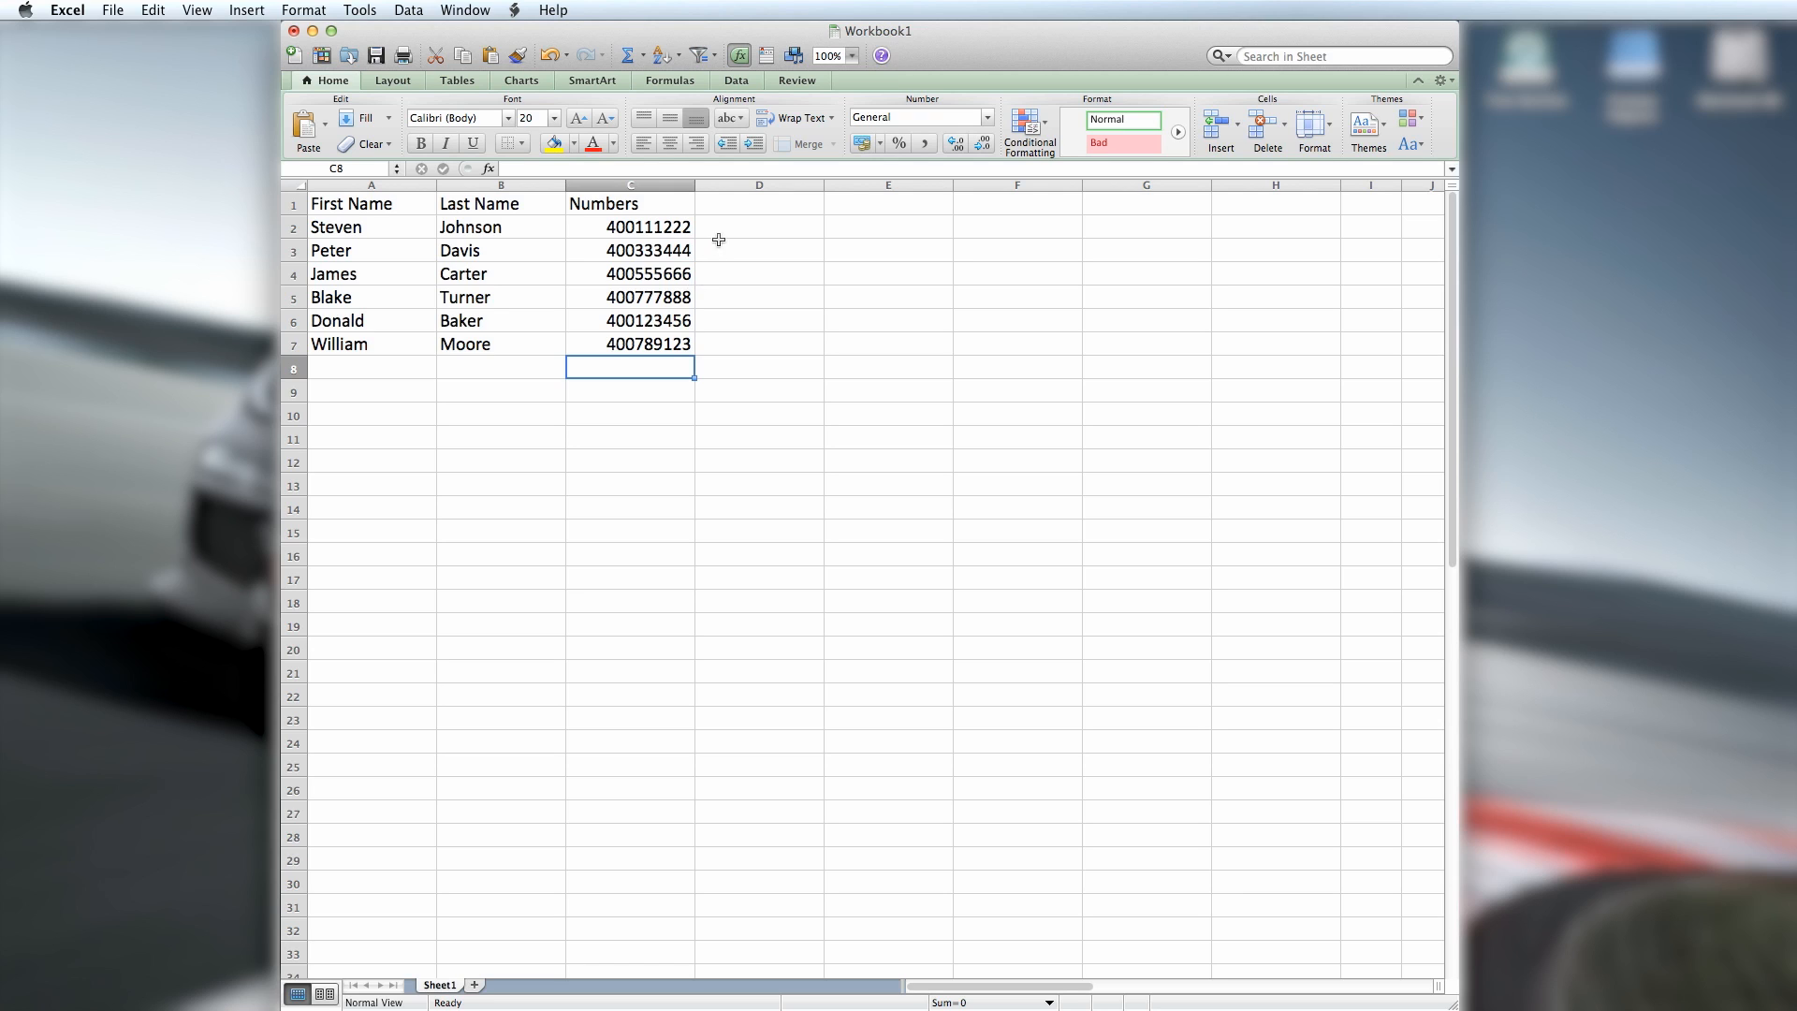
click(759, 227)
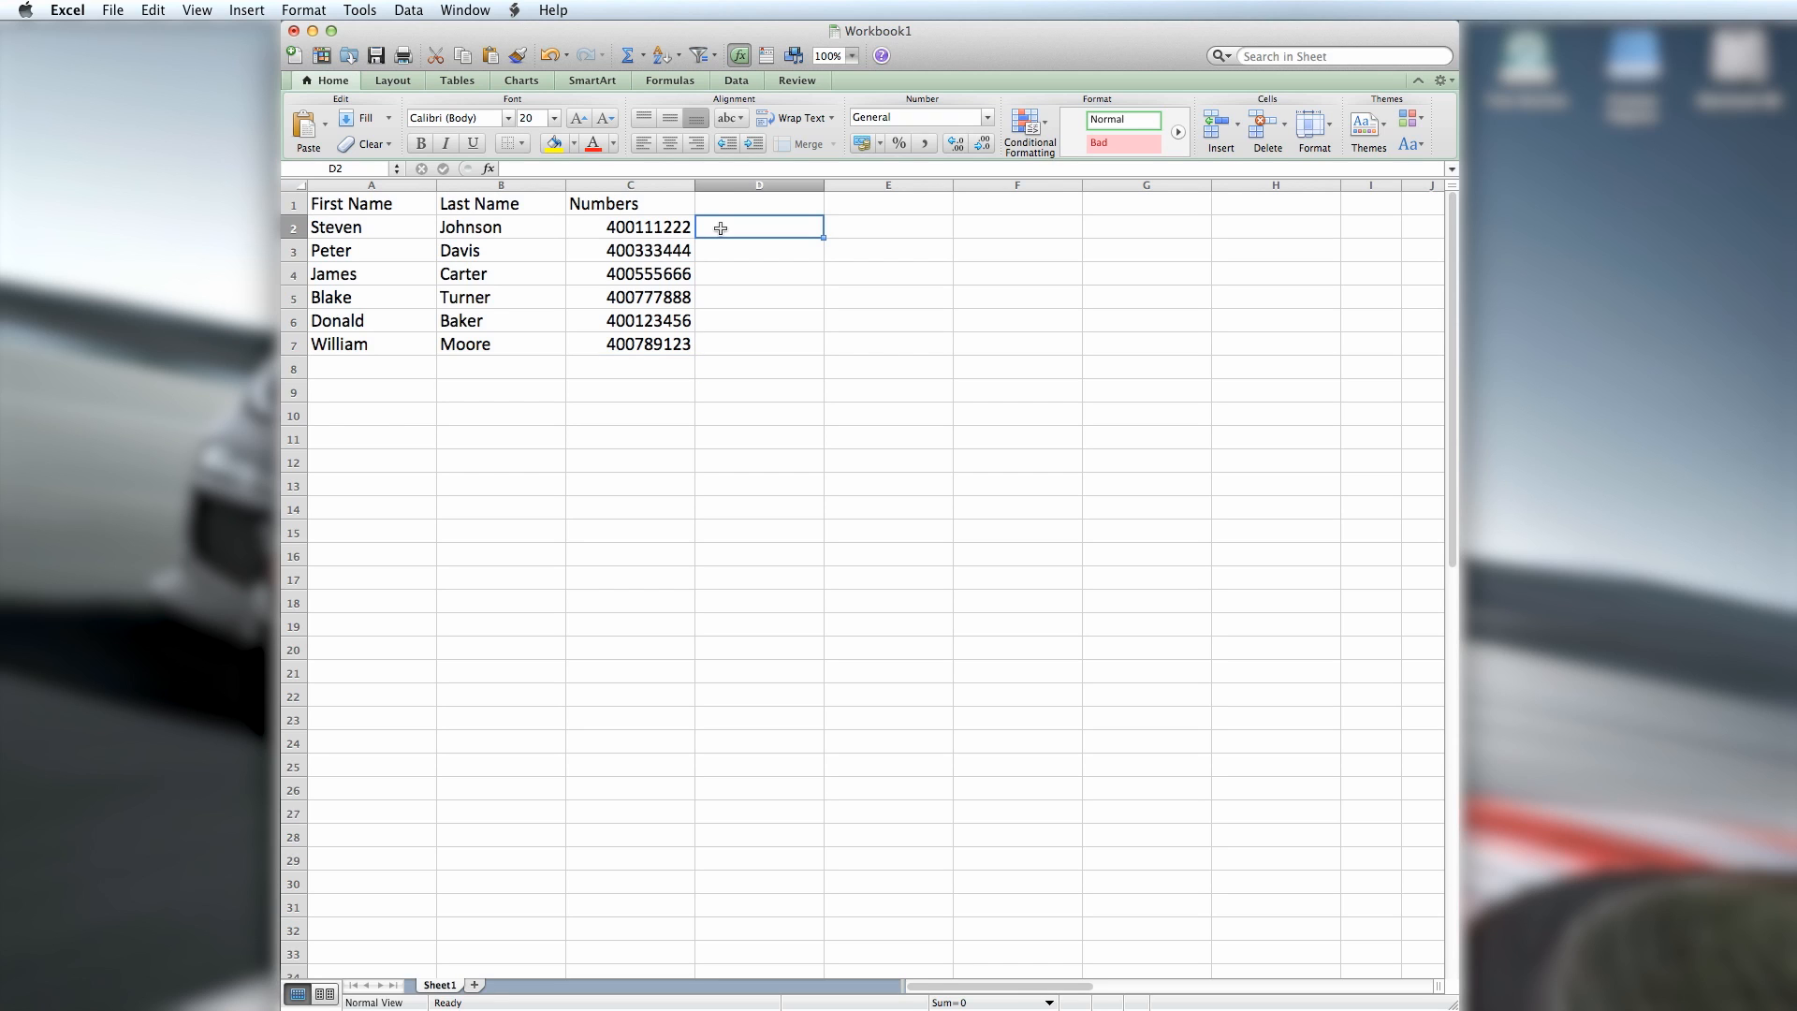
text(=)
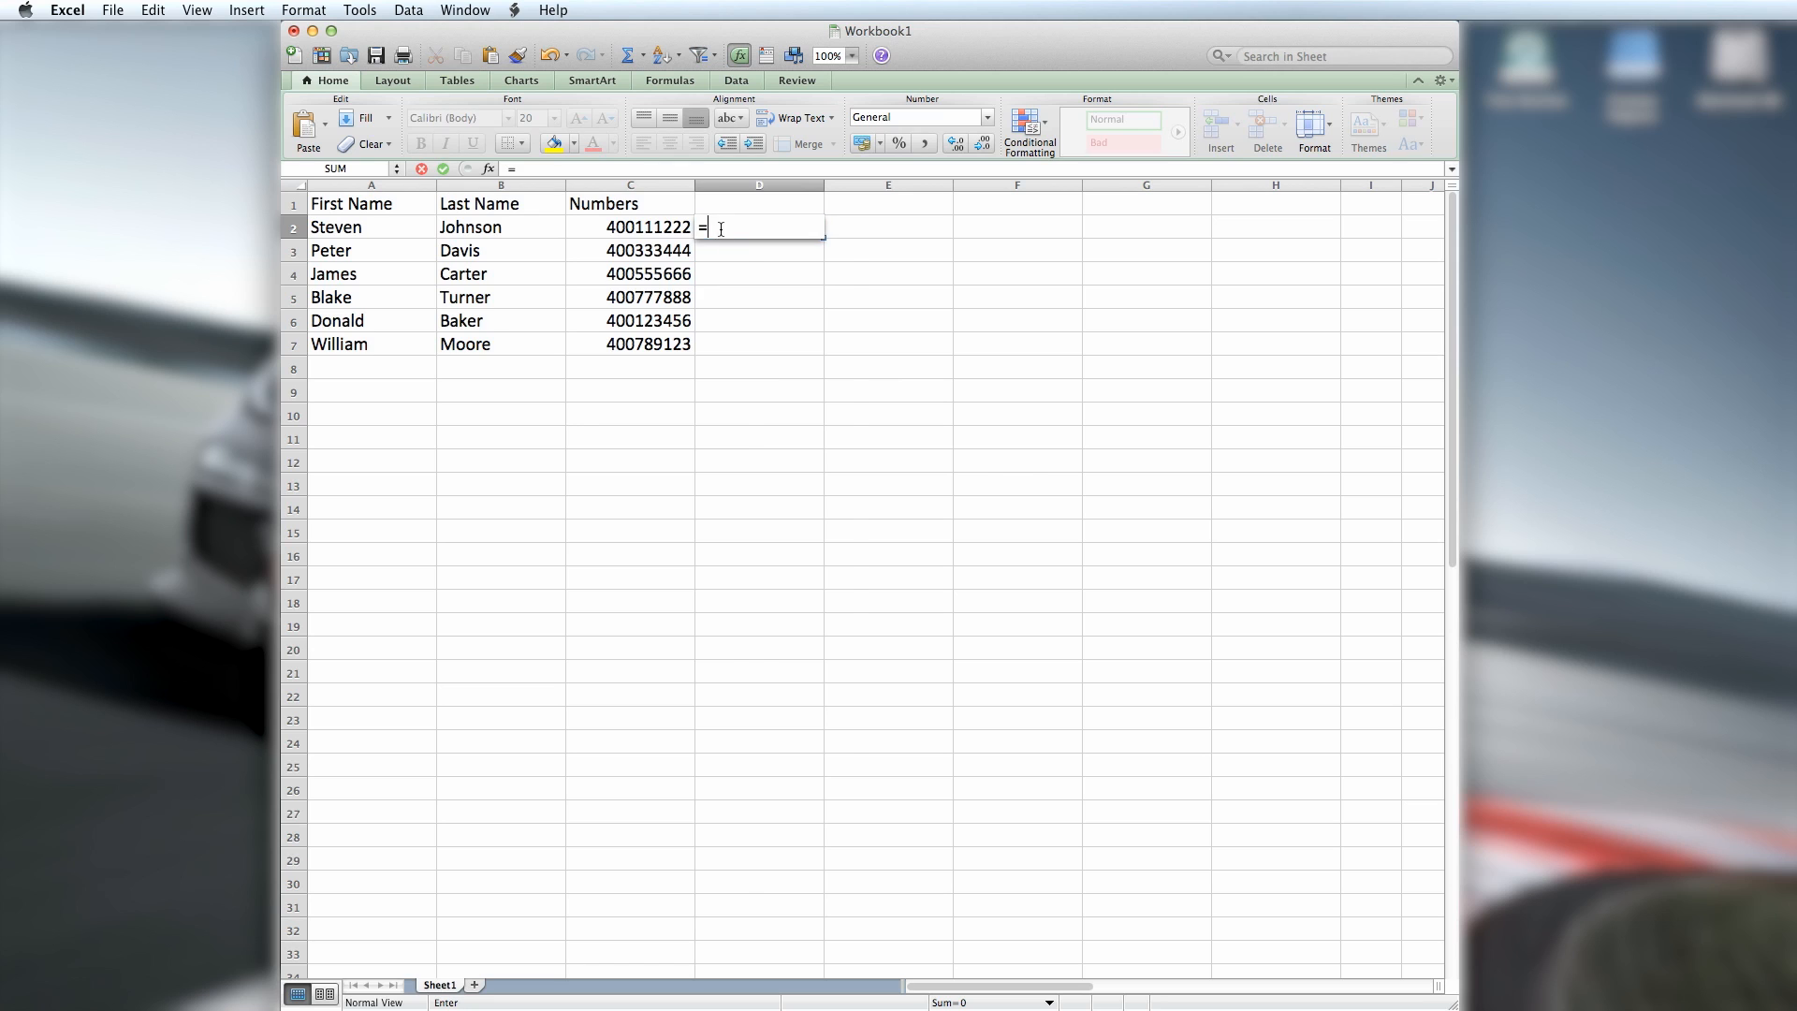
text(C2+61)
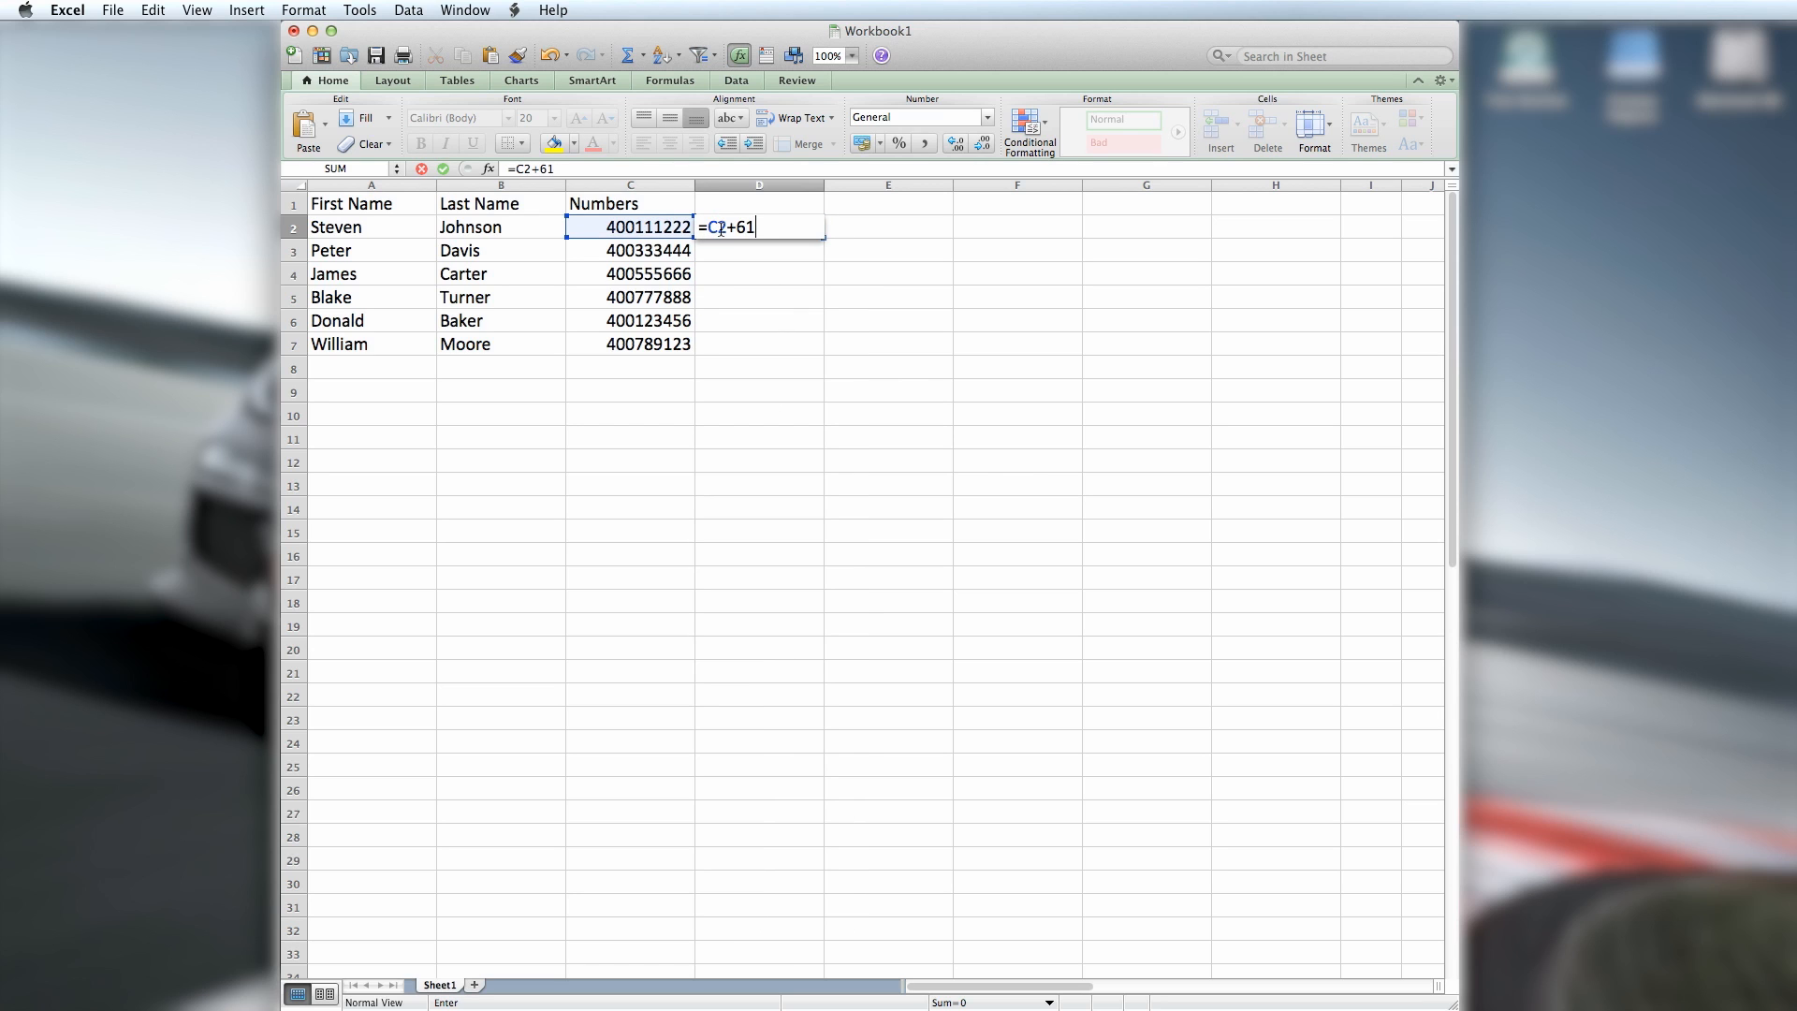
text(000000000)
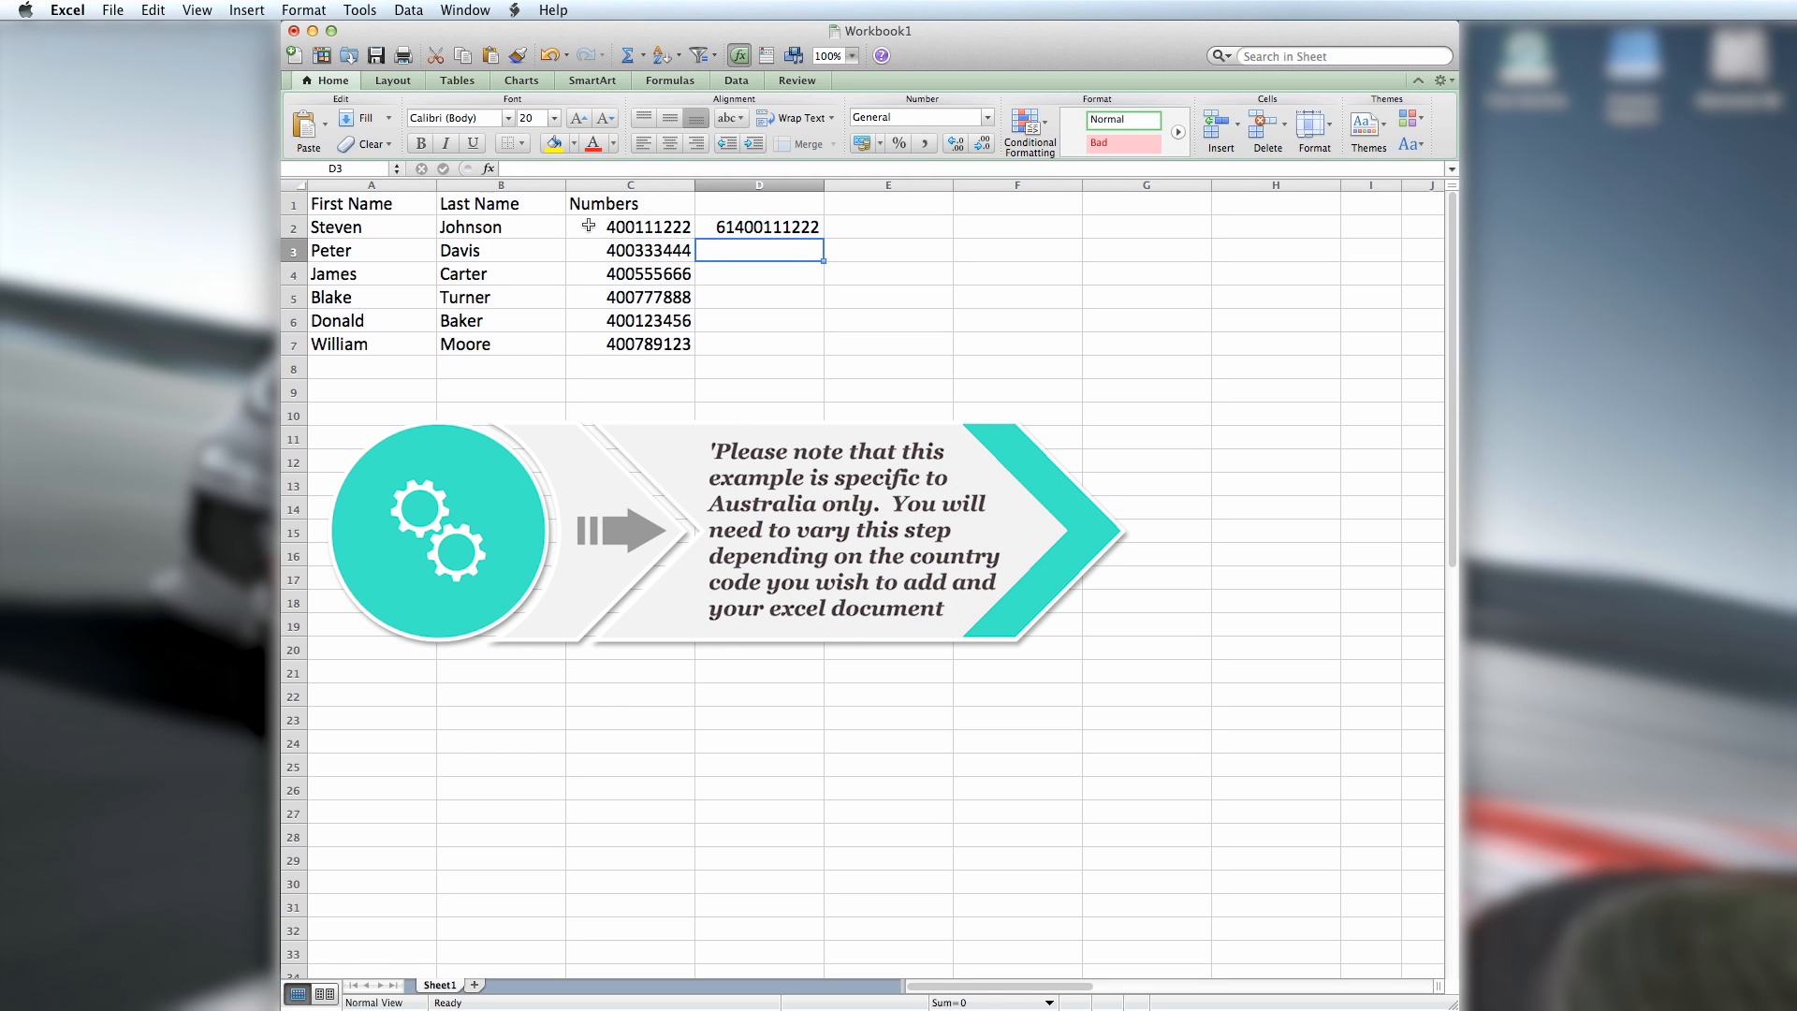
click(629, 226)
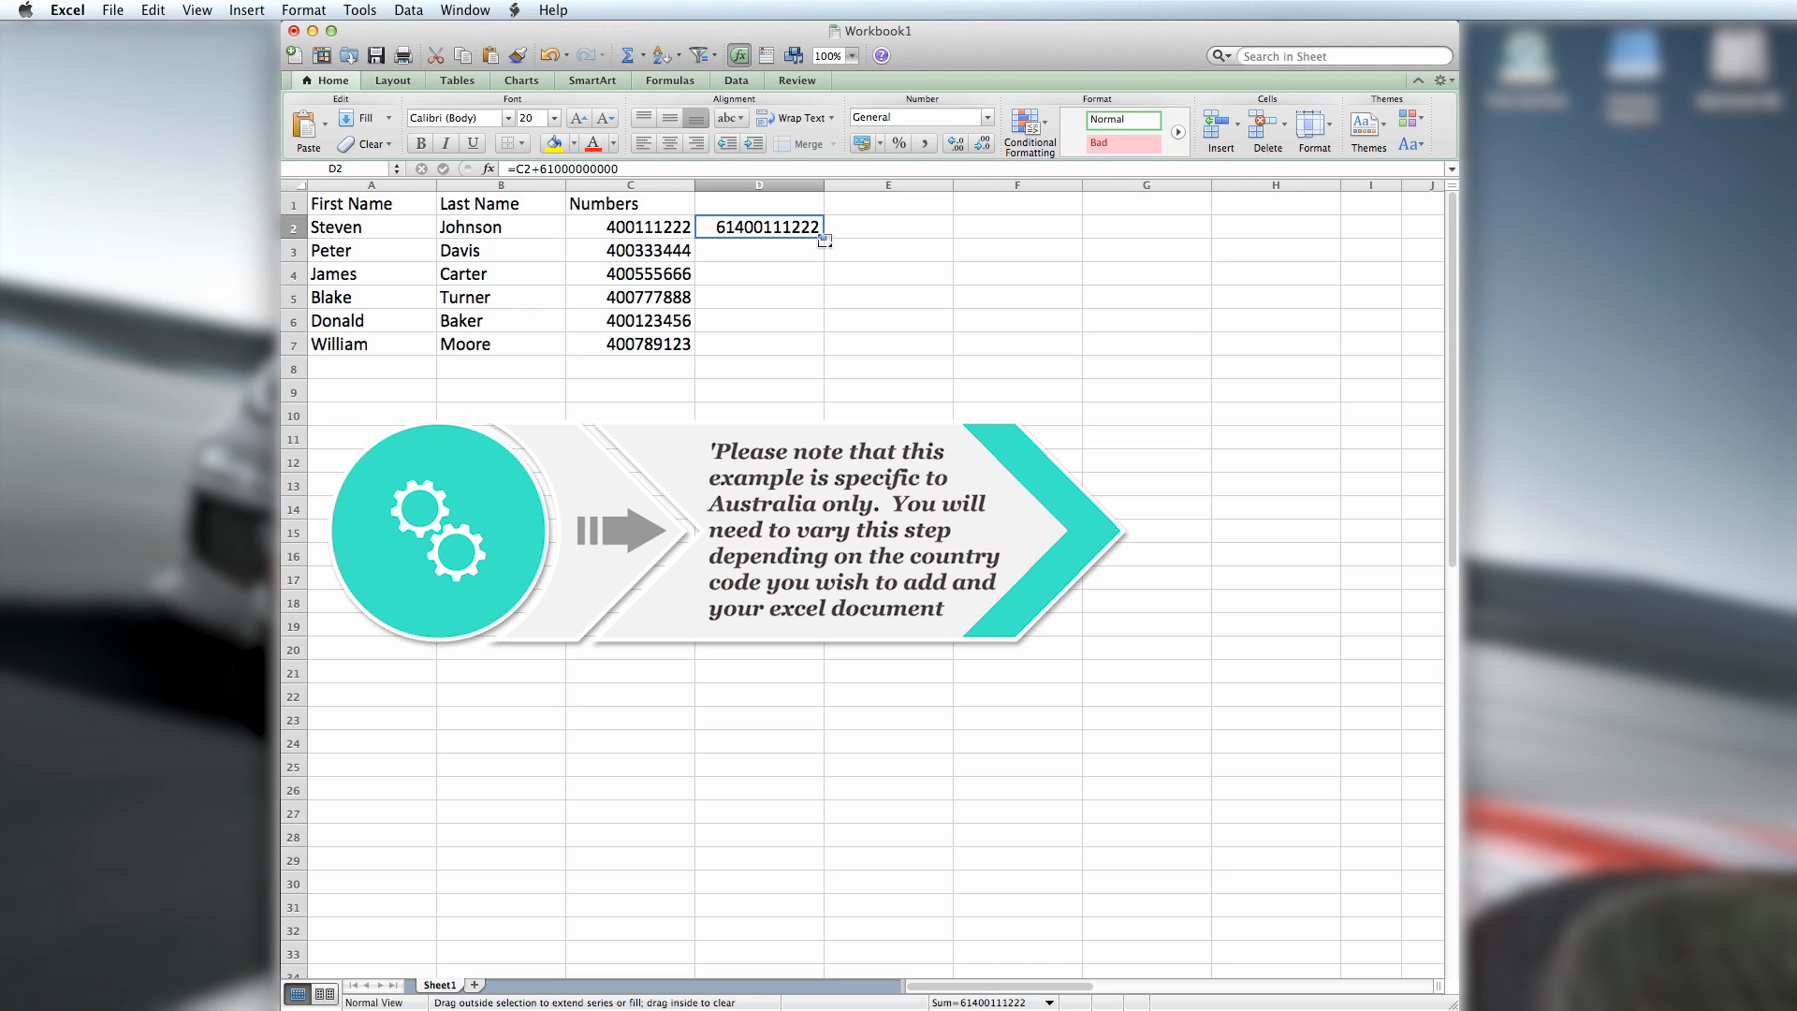
Fill the country-code formula from D2 down to D7 for all six contacts.
drag(816, 237, 816, 344)
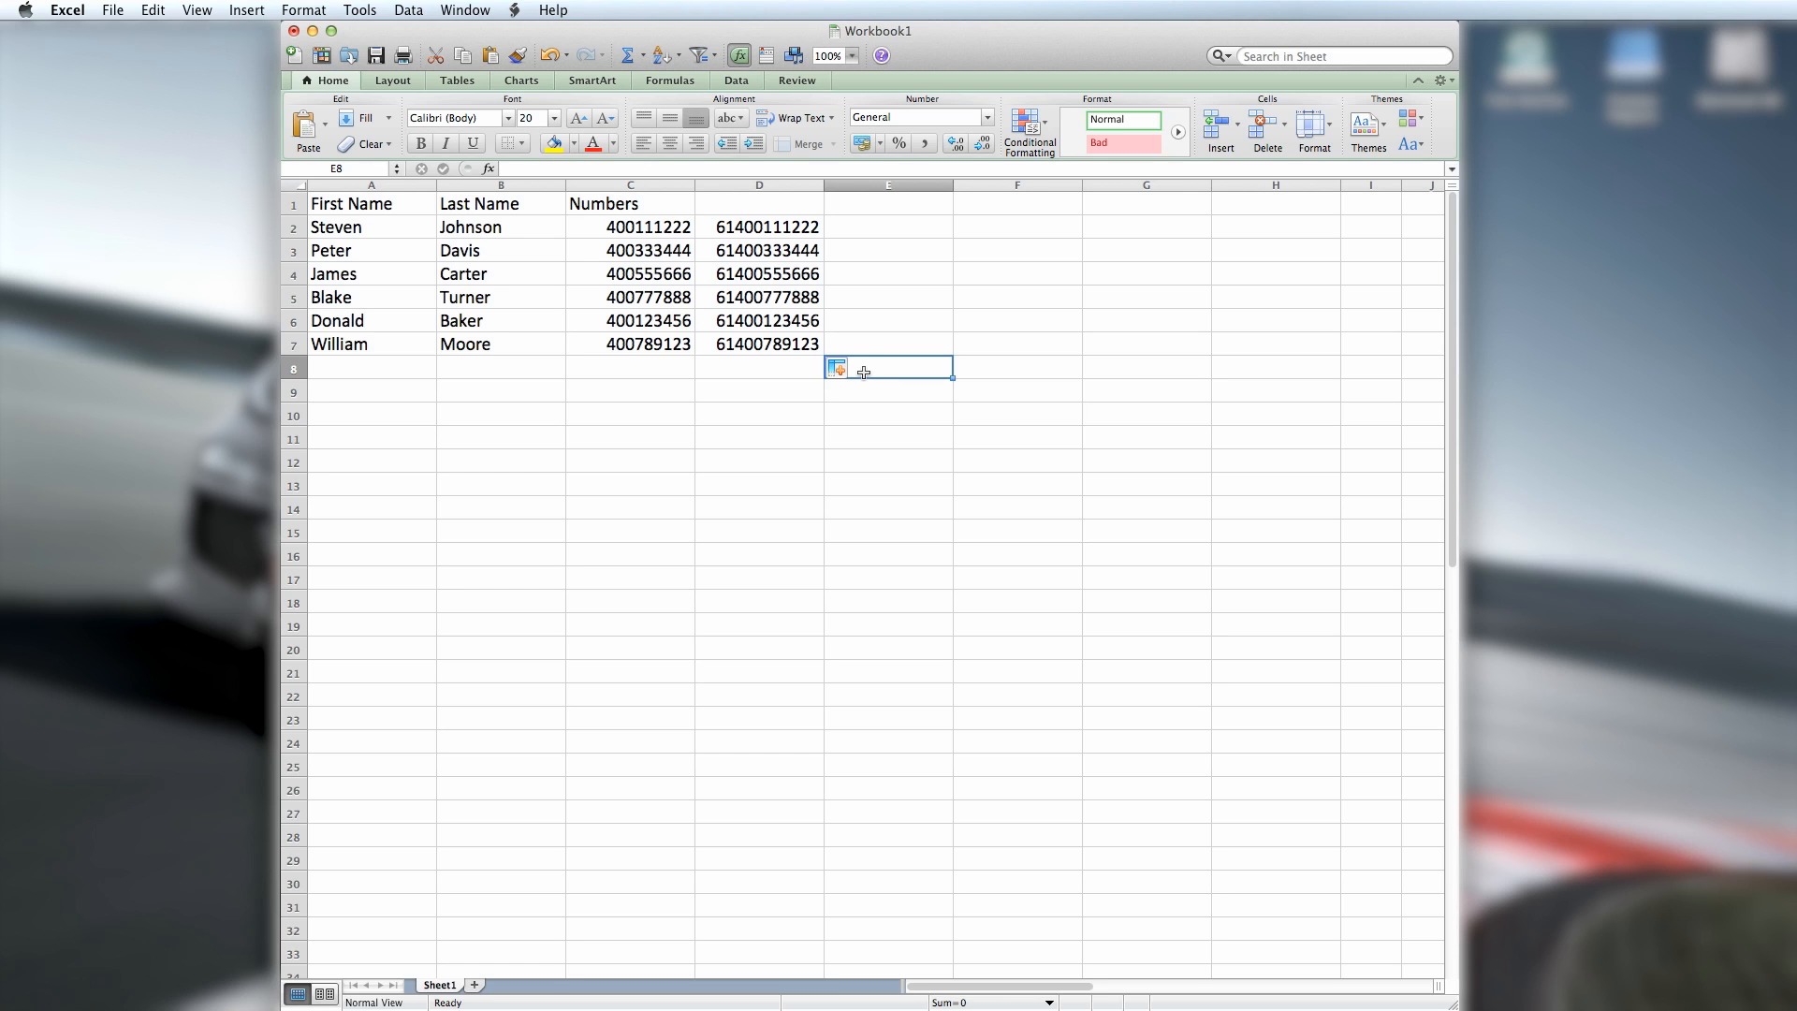
Hide the original Numbers column C, leaving names beside the 61-prefixed numbers.
right_click(629, 185)
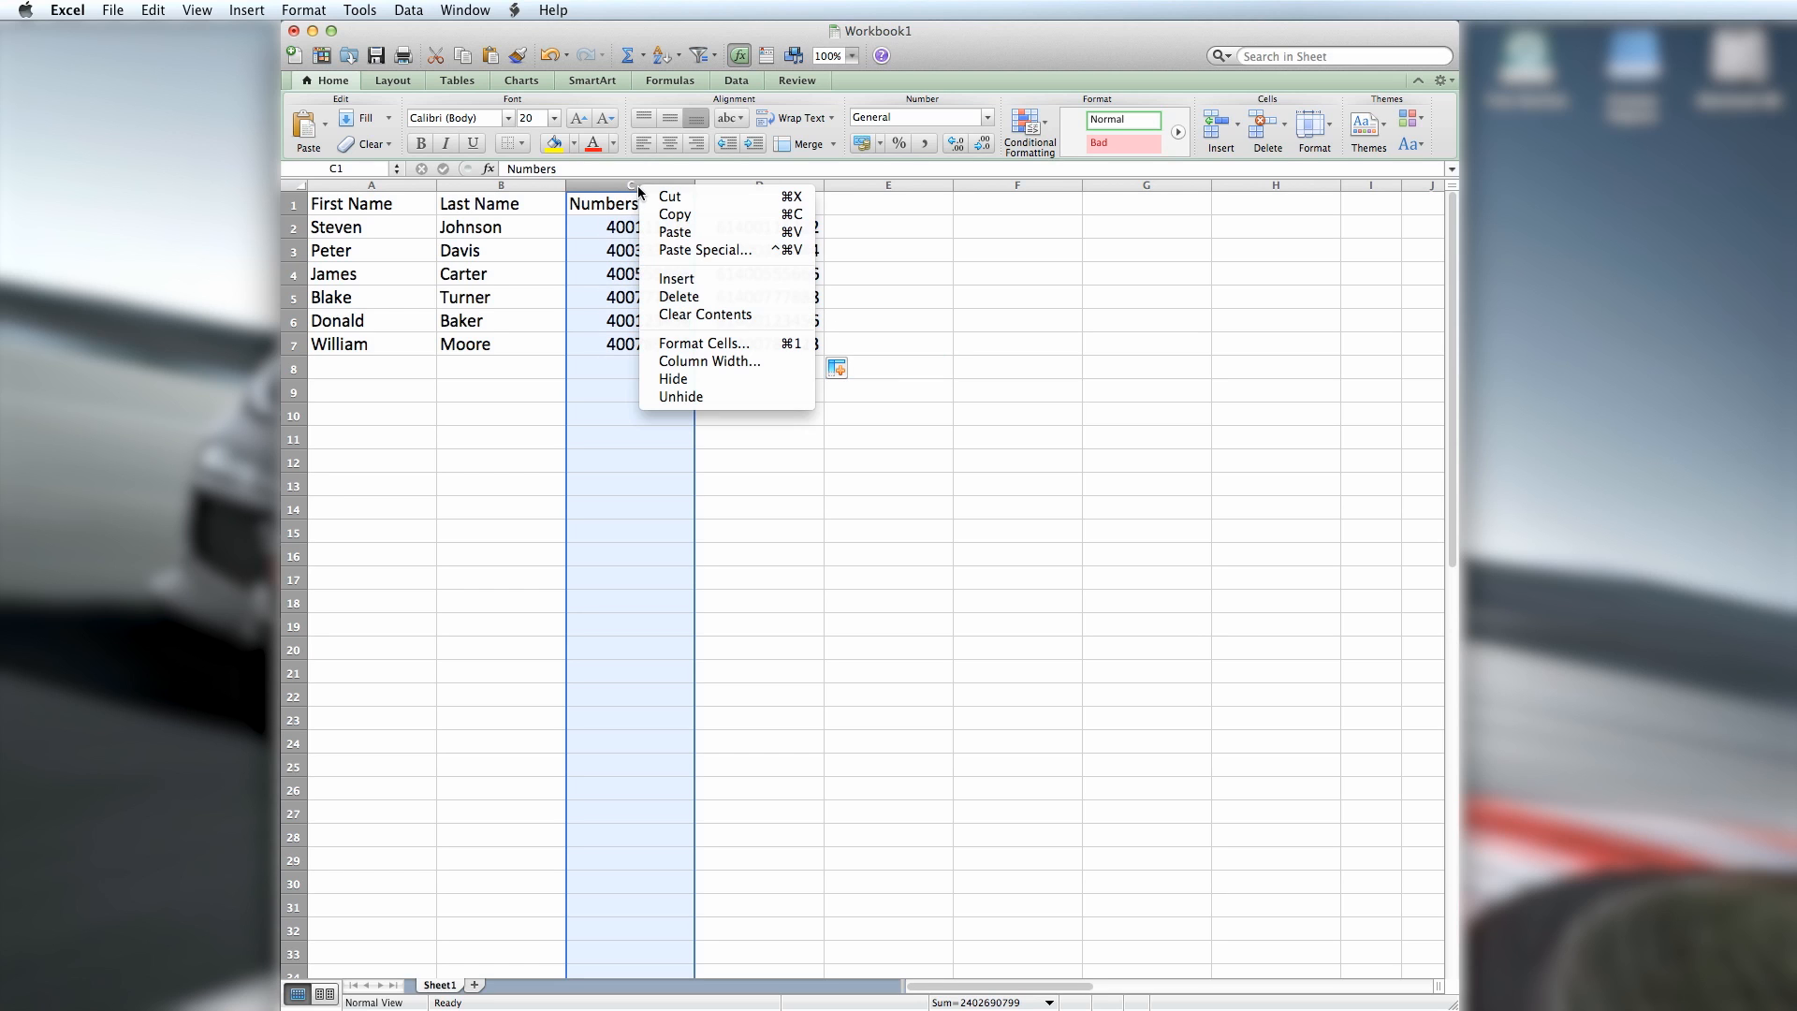
mouse_move(674, 378)
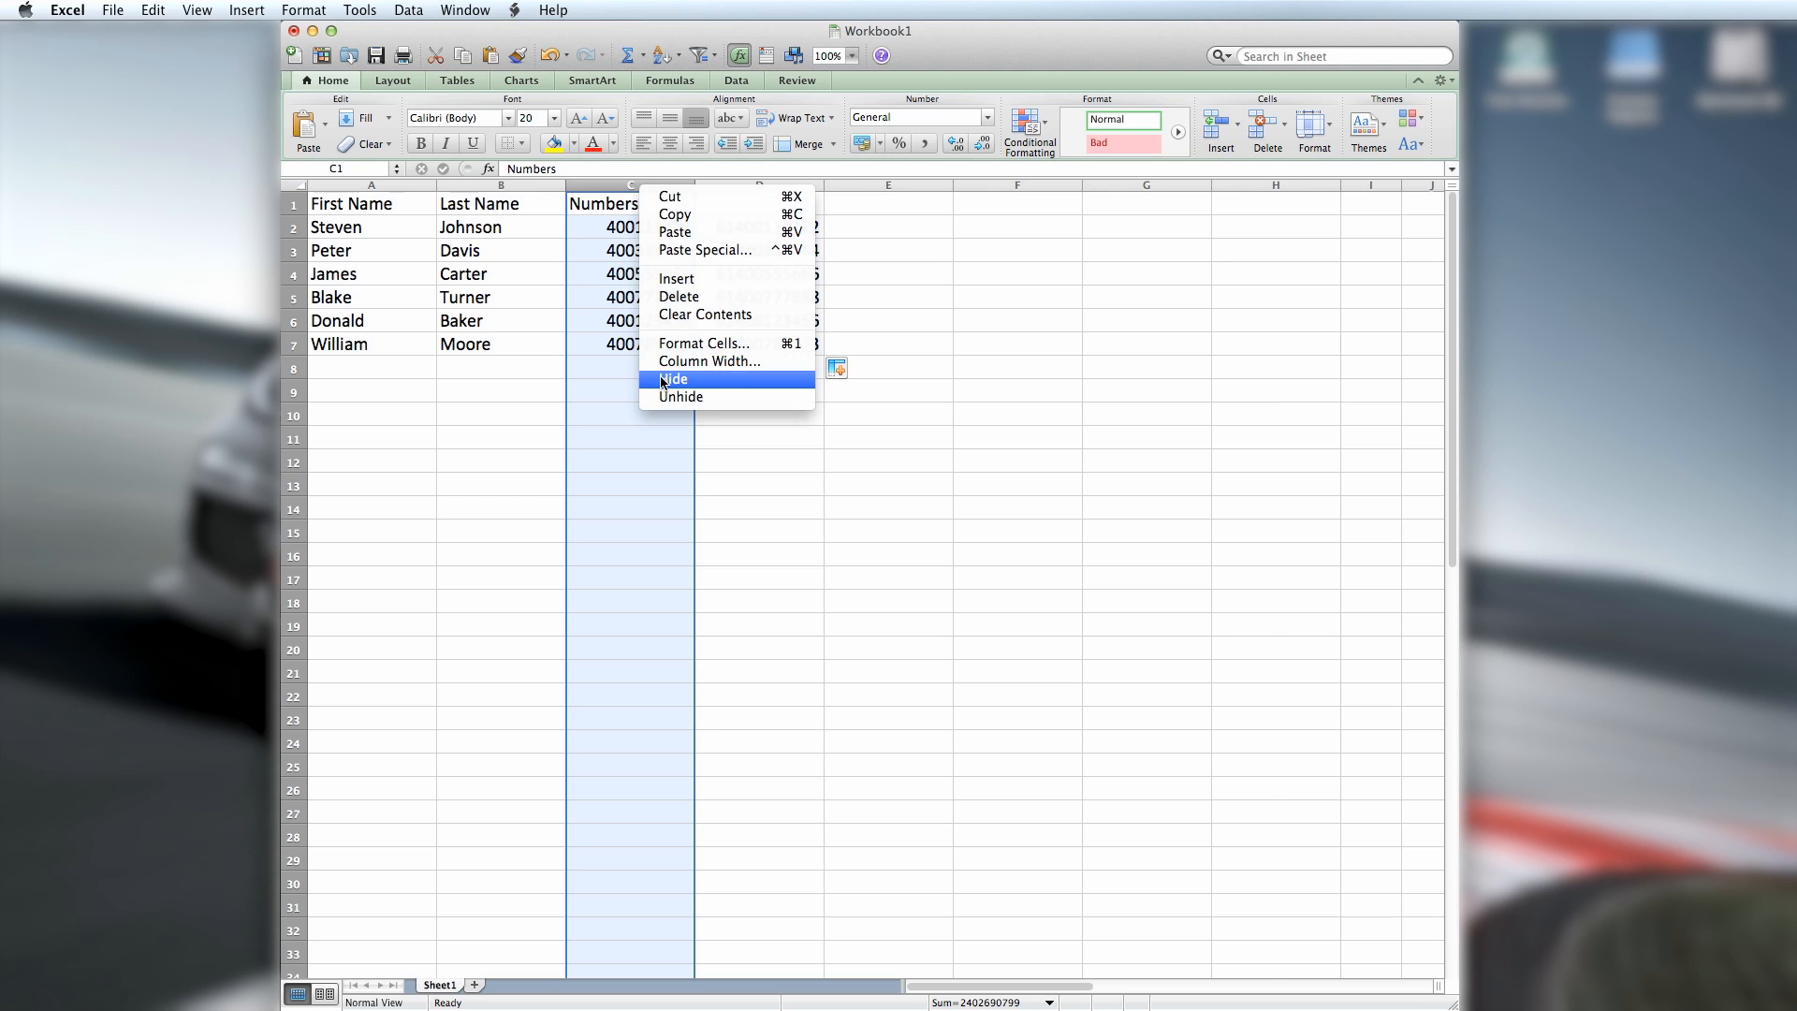
click(672, 378)
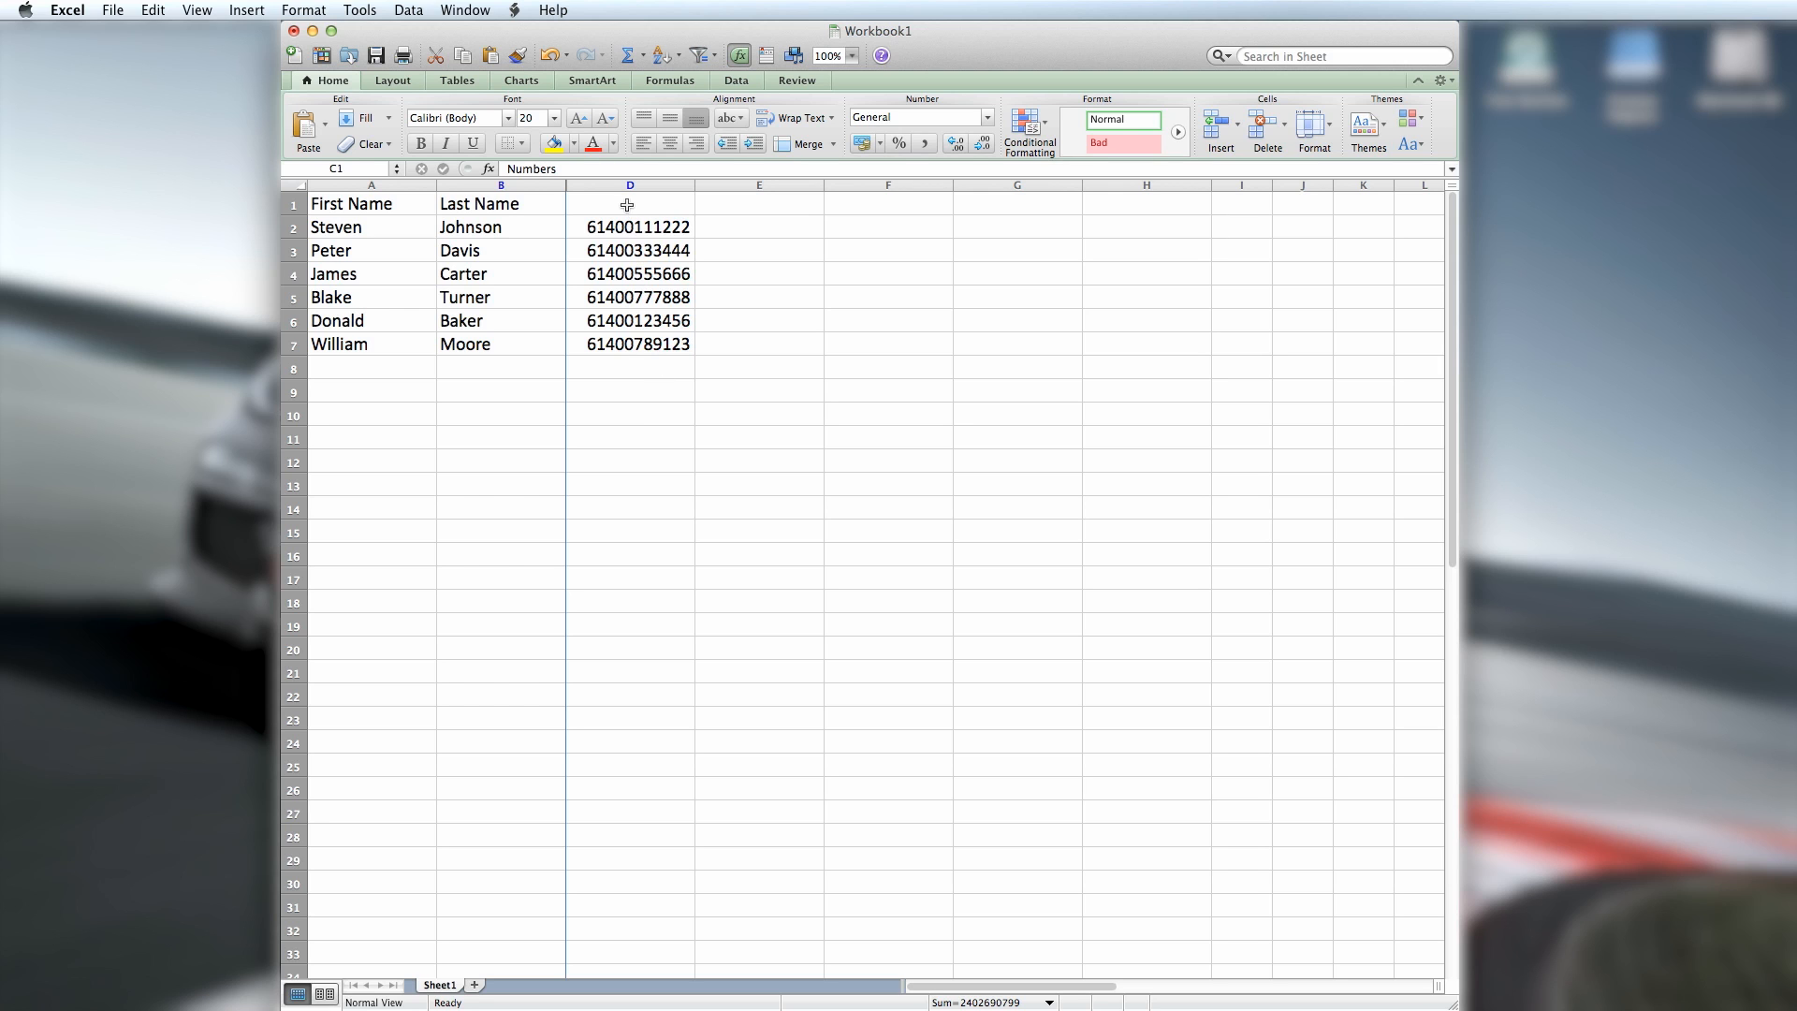
Head column D as Mobile Number and start saving the workbook.
text(Mobile Number)
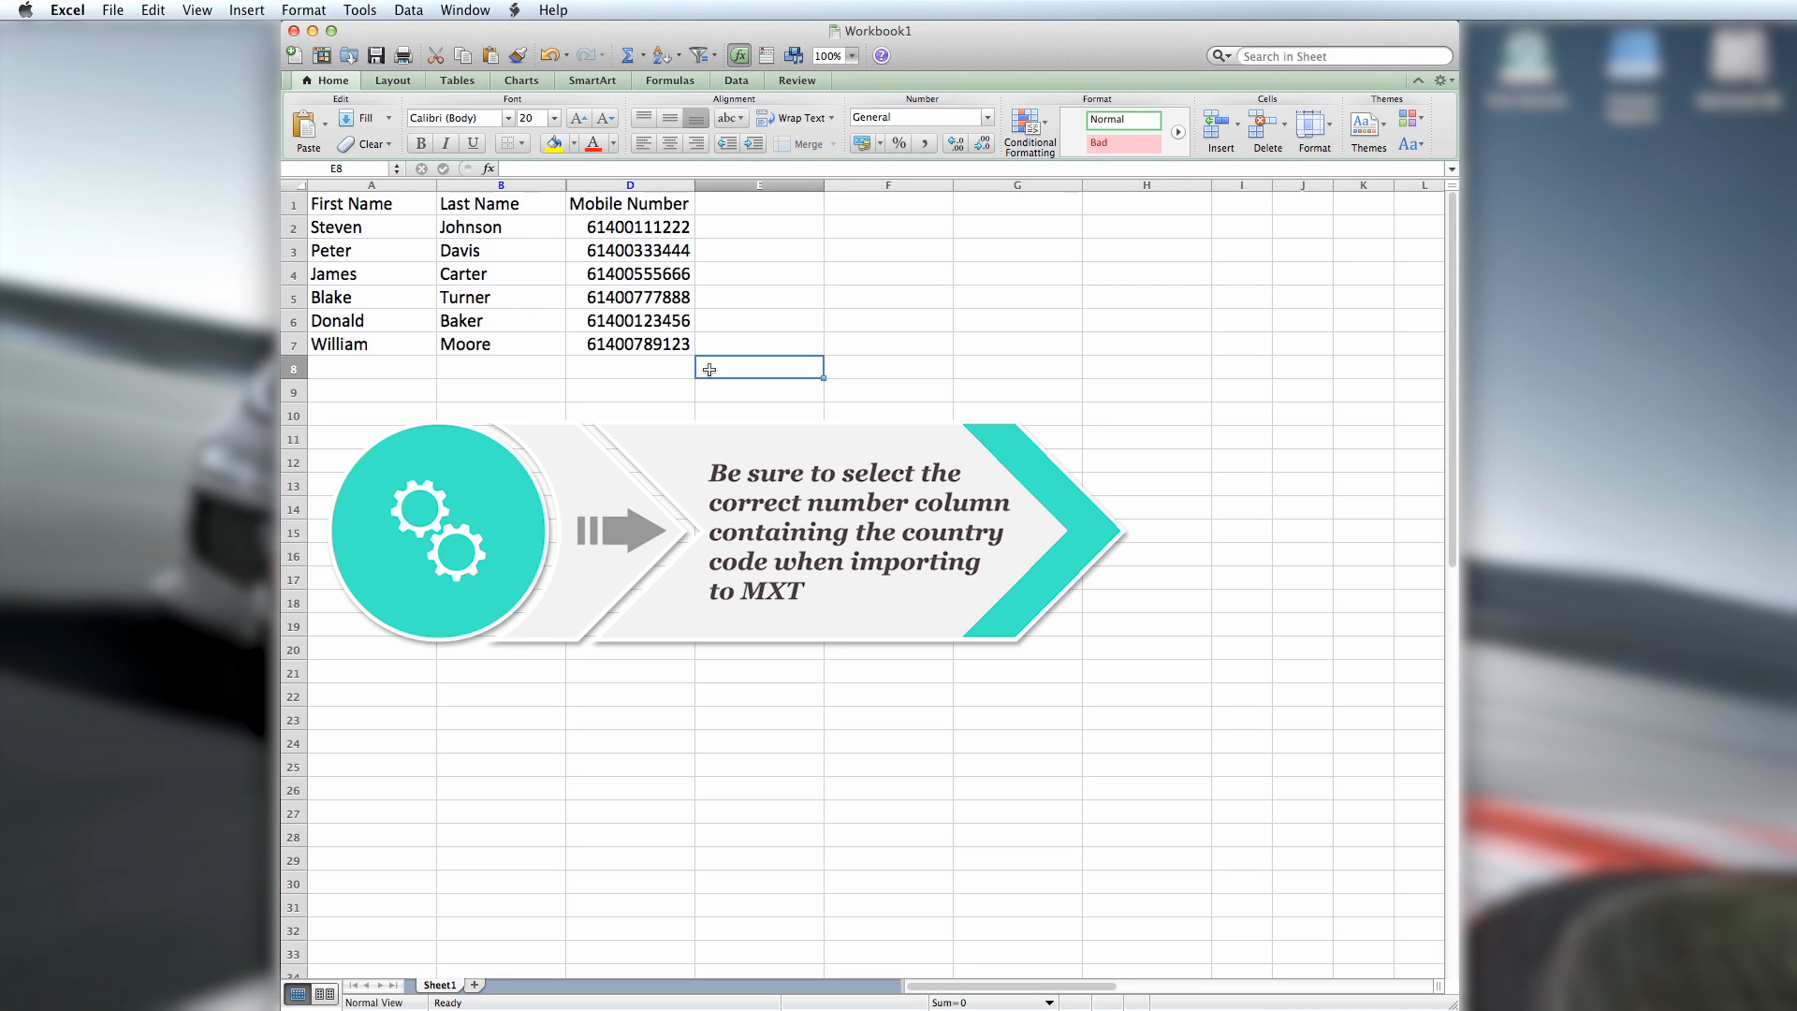
click(375, 54)
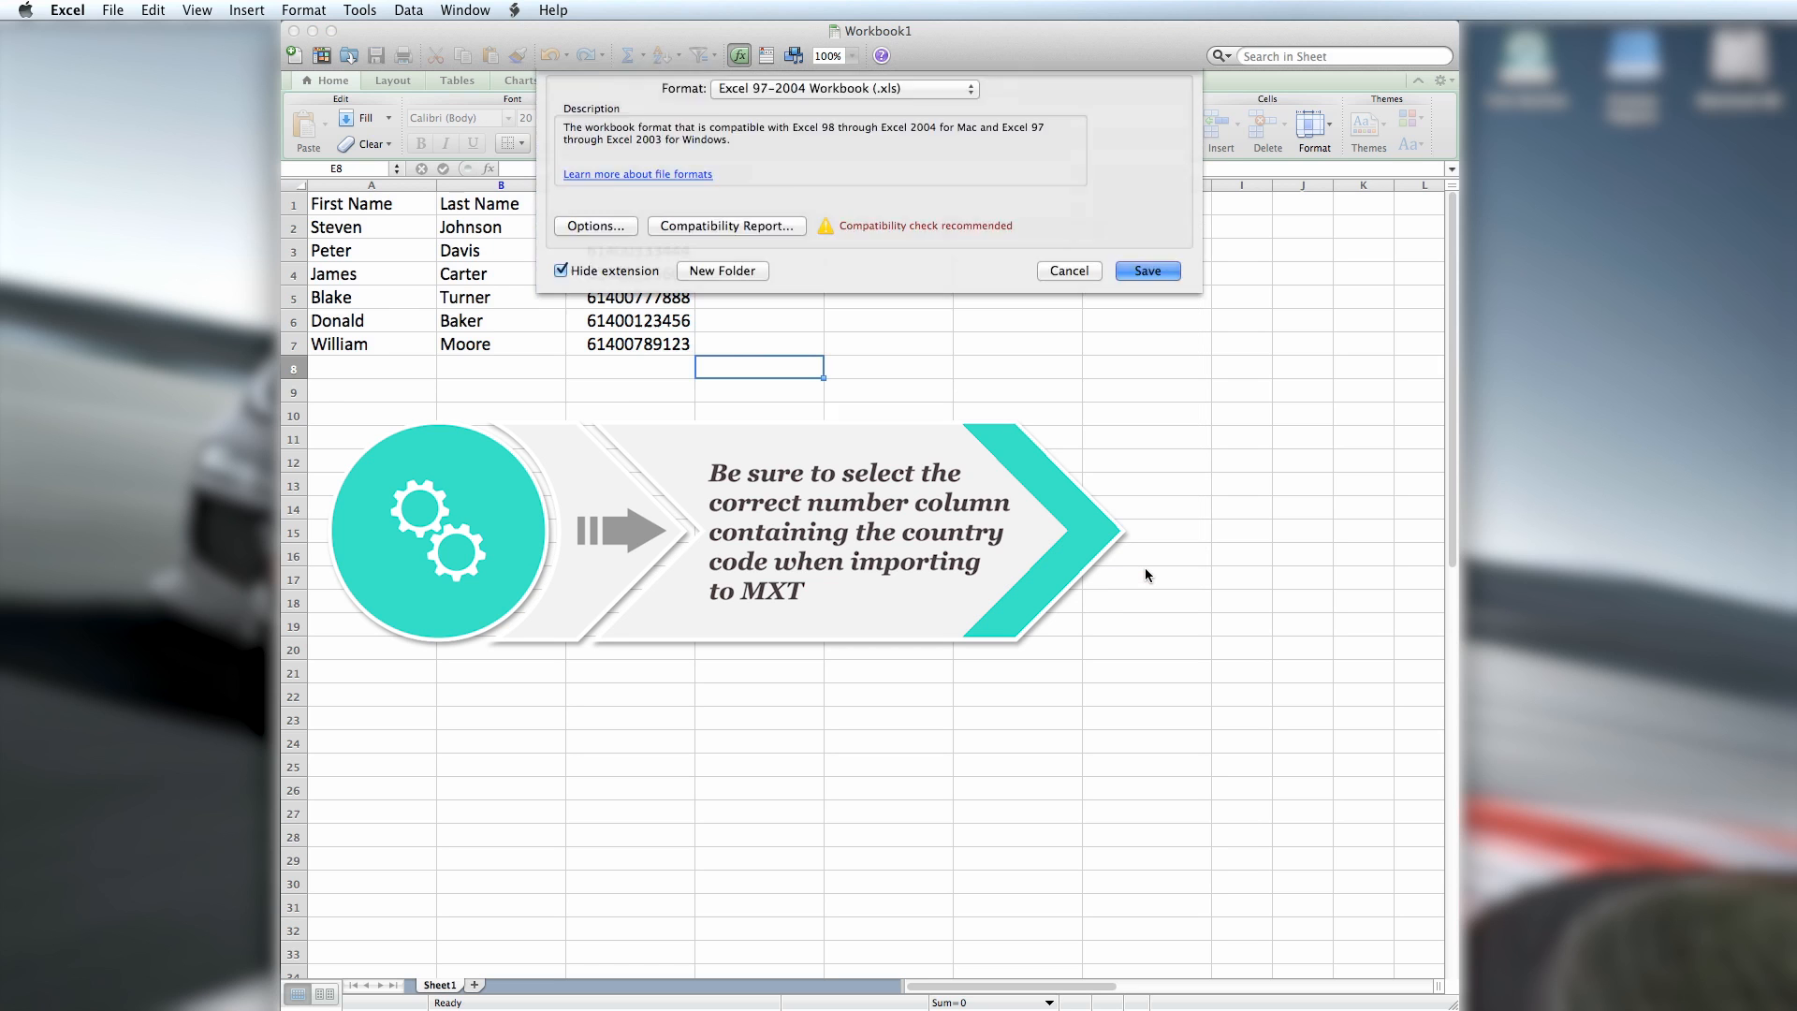
Save the contact list as Januray Contacts.xls in Excel 97–2004 Workbook format.
click(1146, 270)
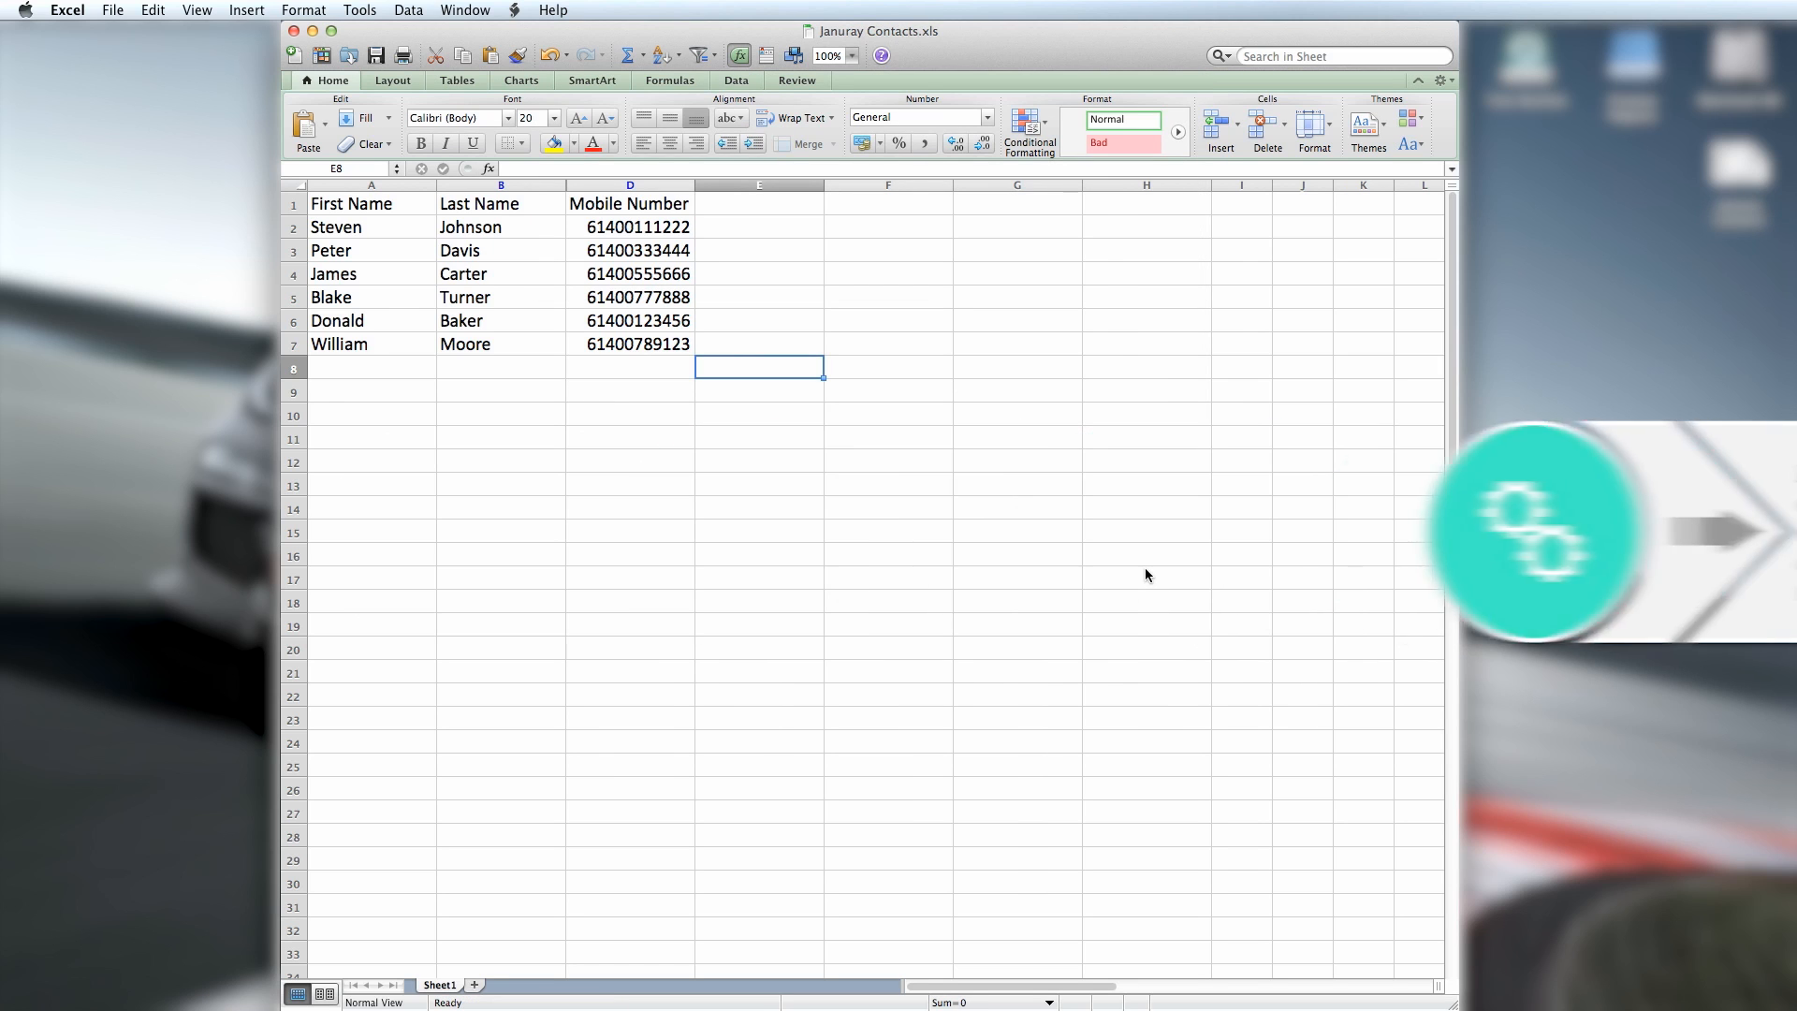